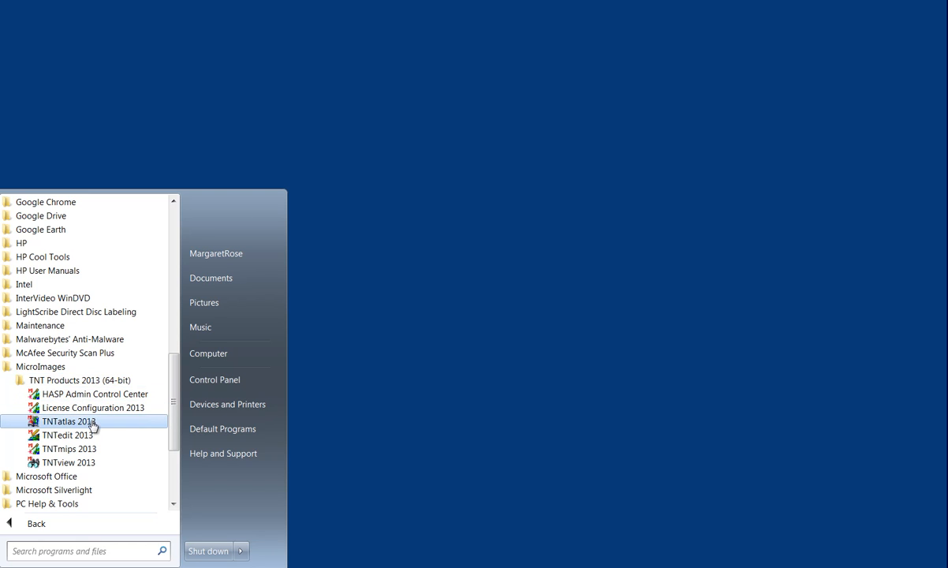
mouse_move(85, 462)
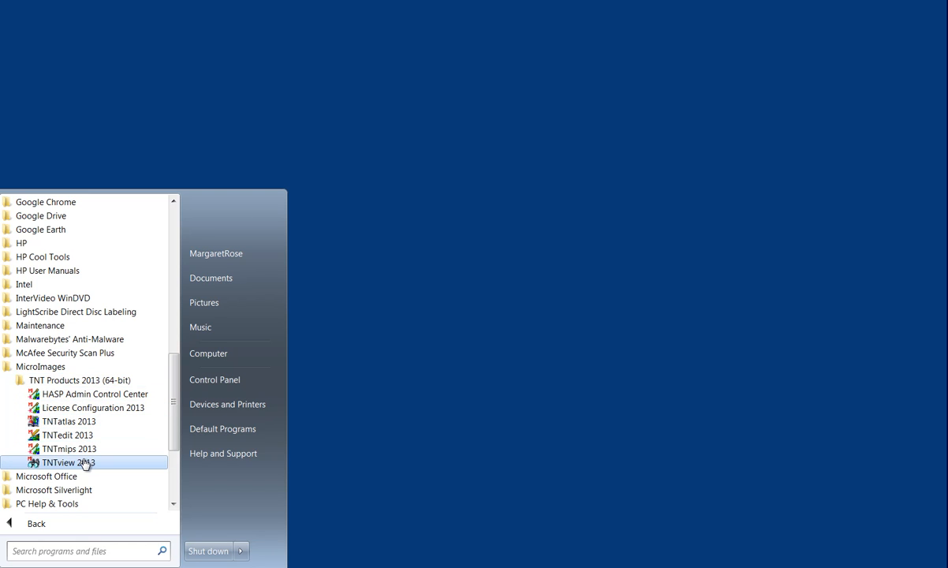
mouse_move(114, 421)
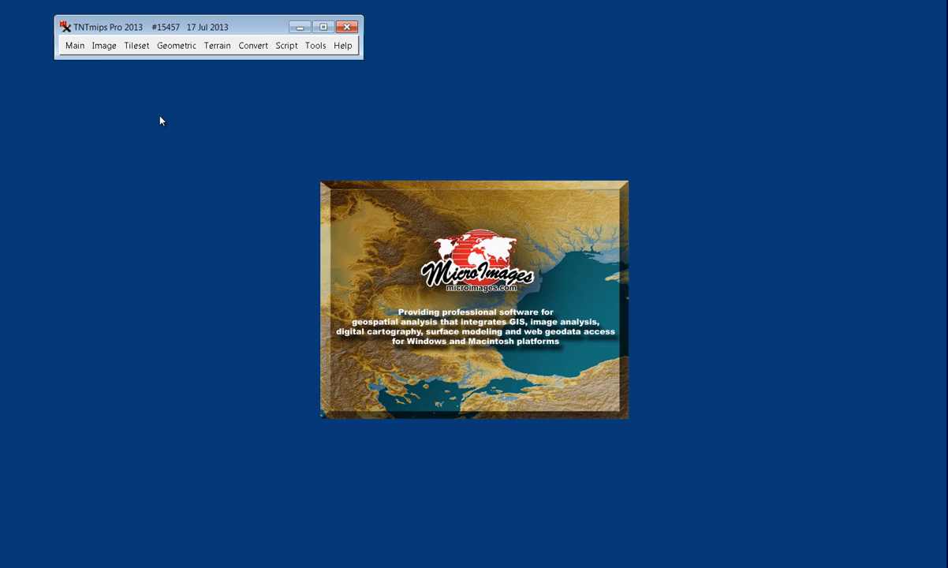
Launch the Export process from the TNTmips Main menu.
click(74, 44)
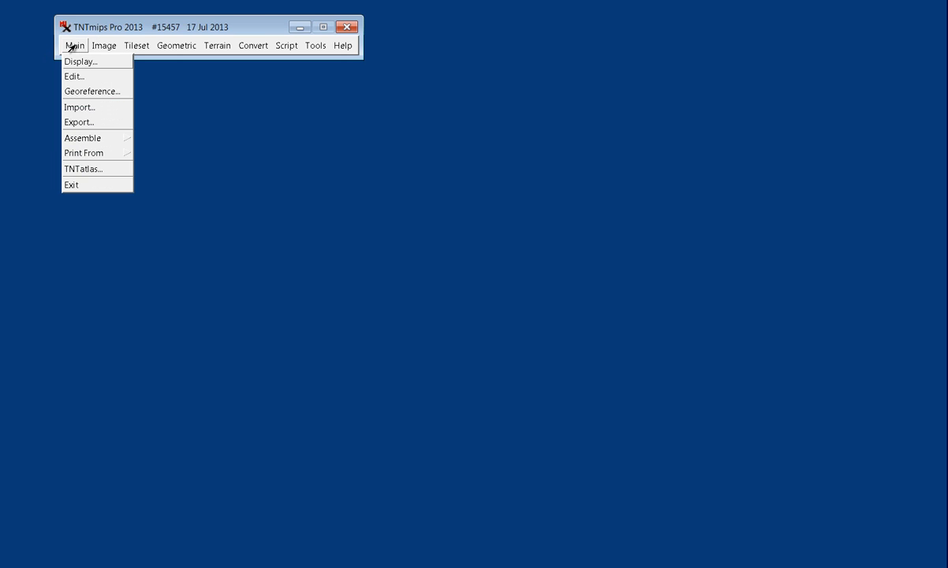
click(79, 121)
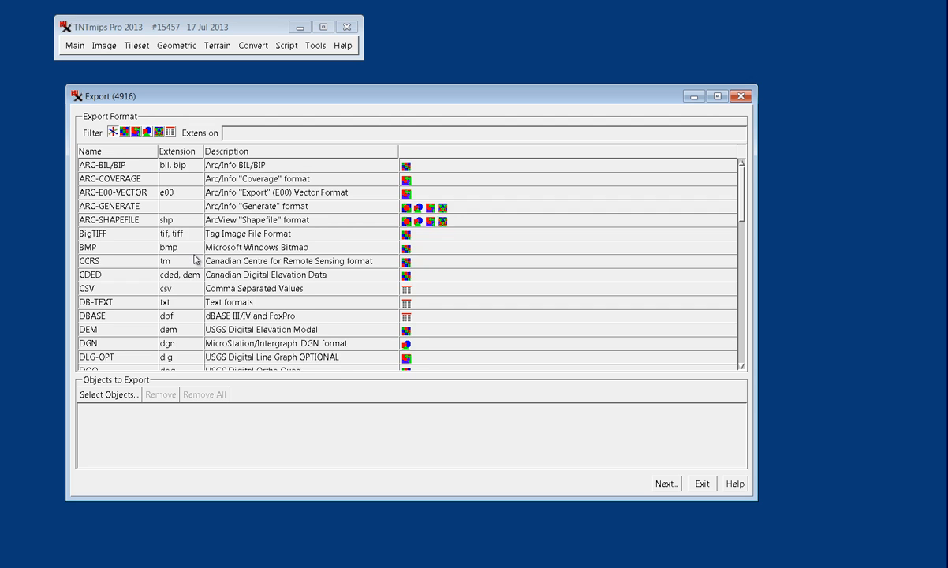
scroll(down, 3)
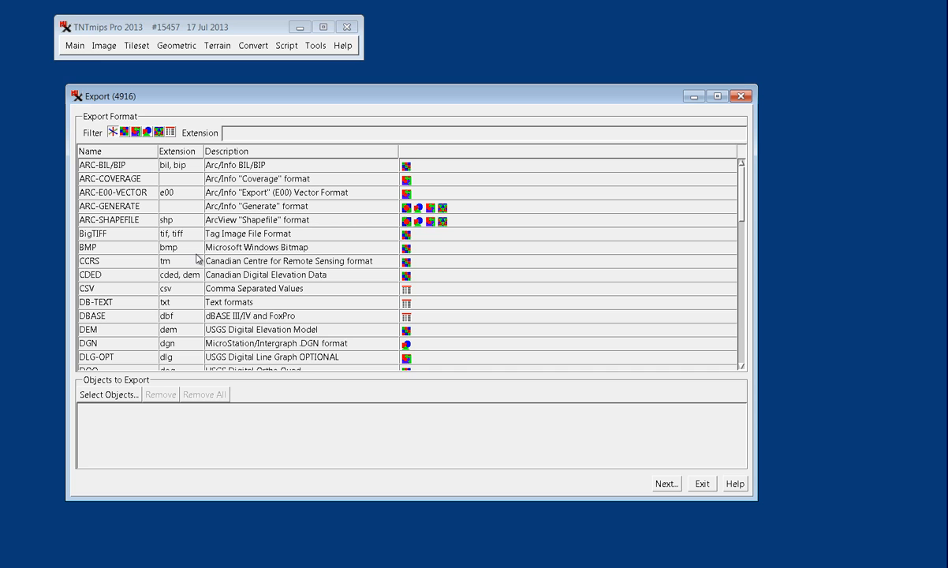
mouse_move(183, 265)
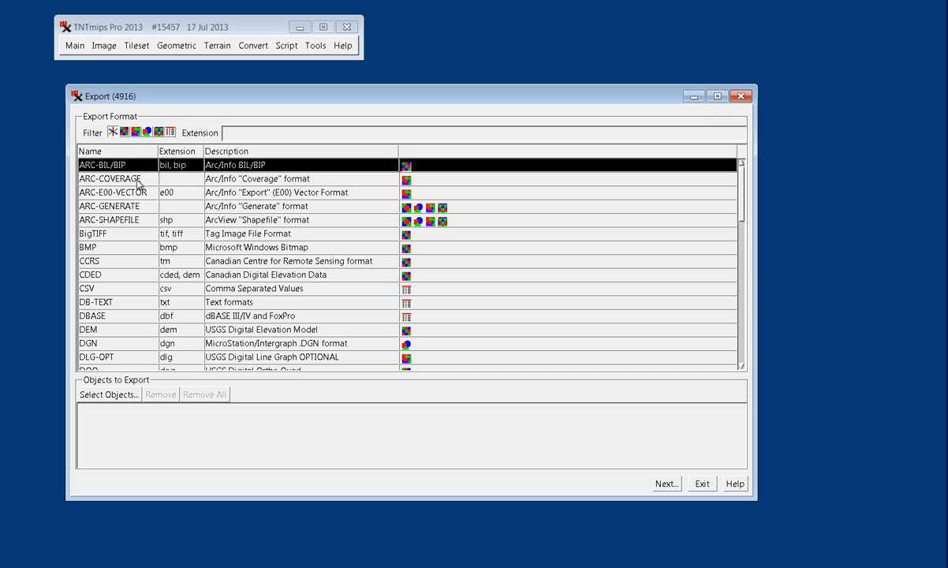
click(110, 219)
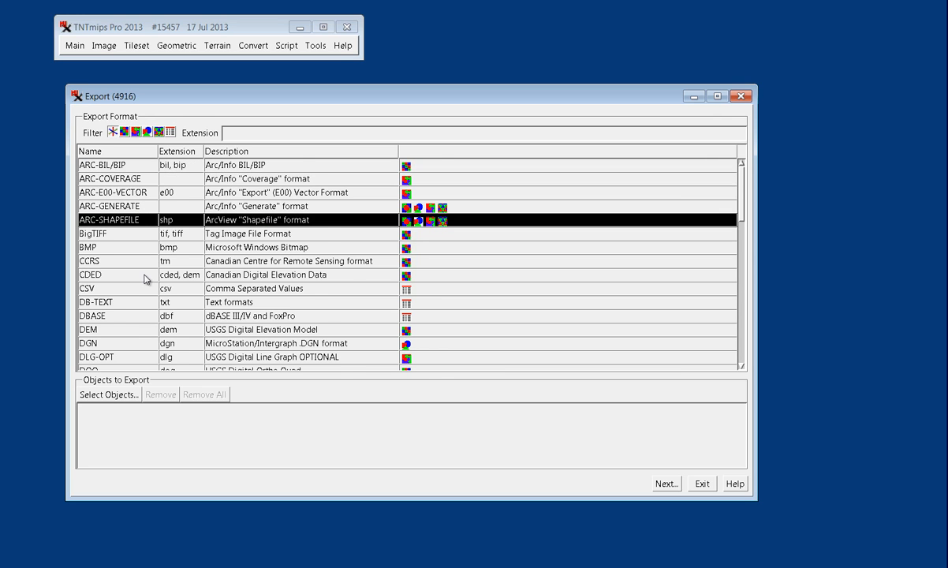
scroll(down, 3)
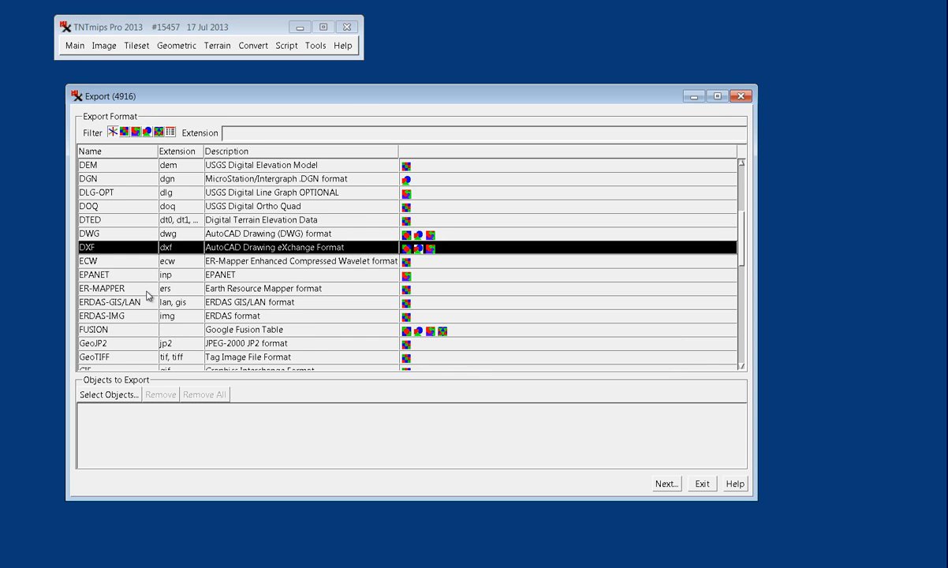
scroll(down, 3)
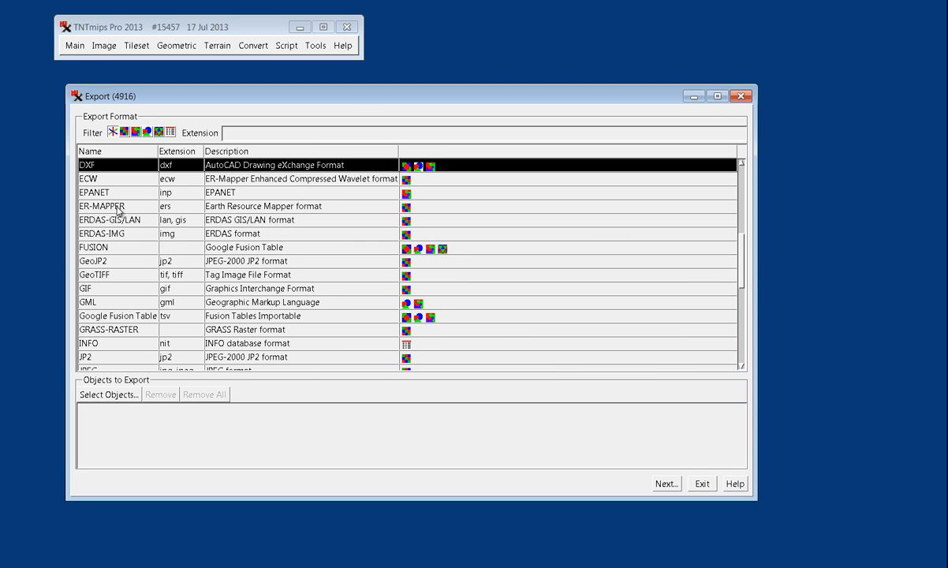
click(111, 220)
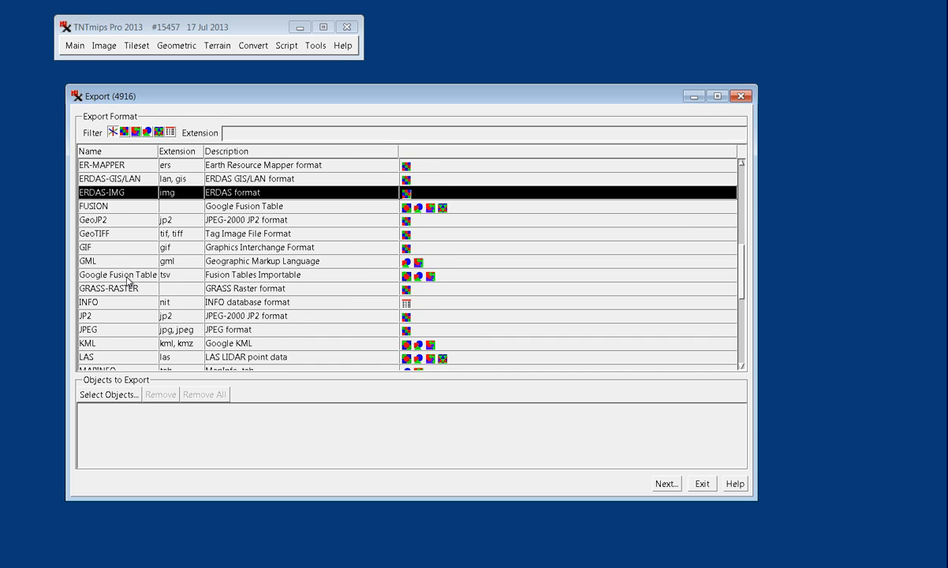
scroll(down, 3)
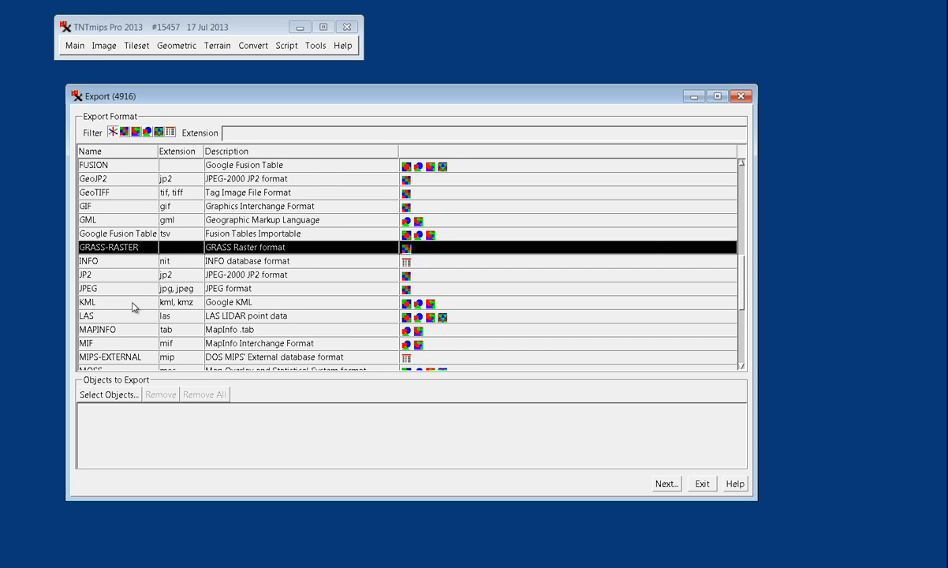
scroll(down, 3)
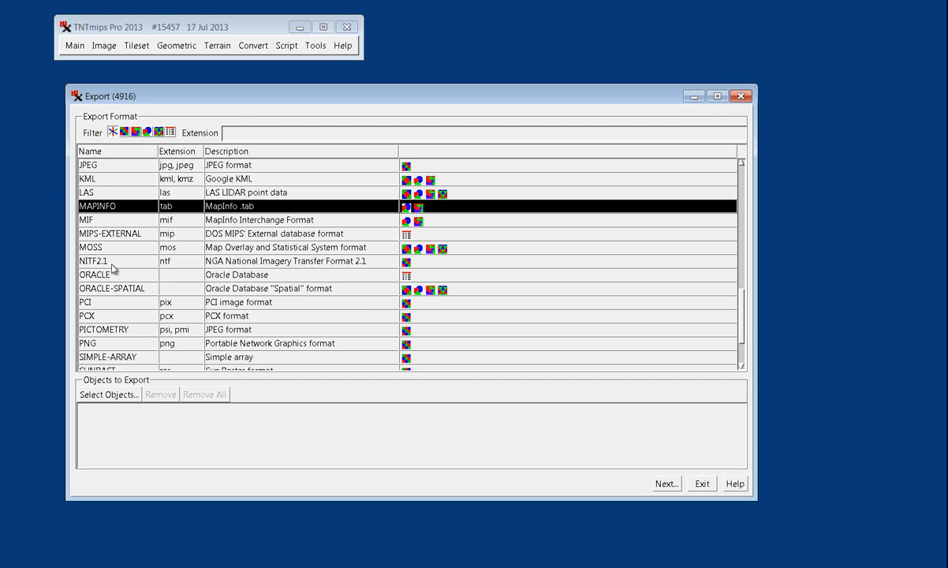
click(112, 288)
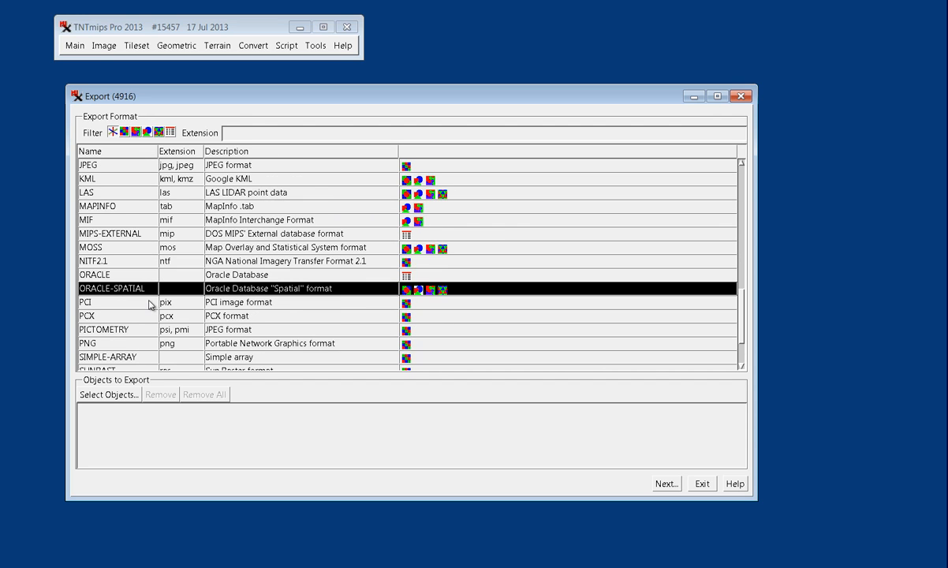
scroll(down, 3)
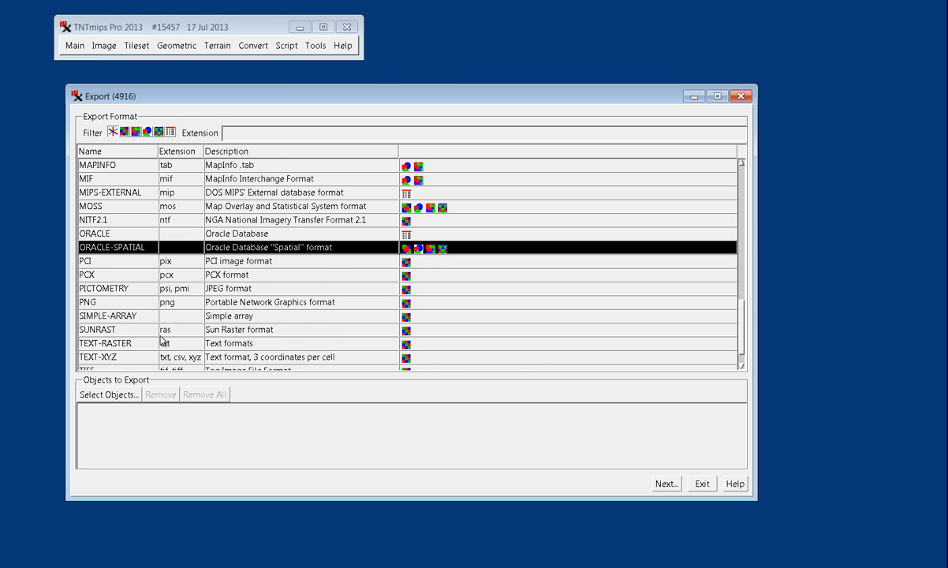
scroll(down, 3)
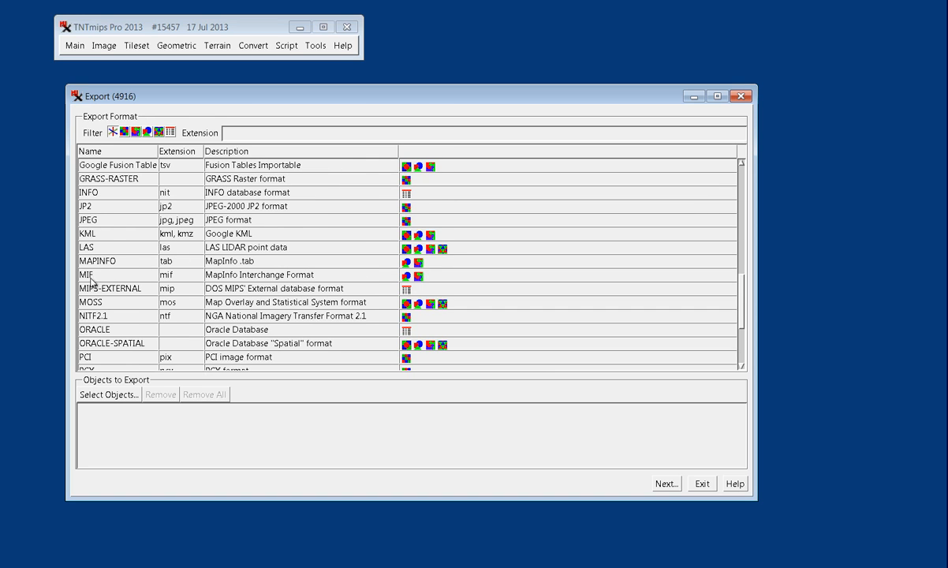
mouse_move(112, 218)
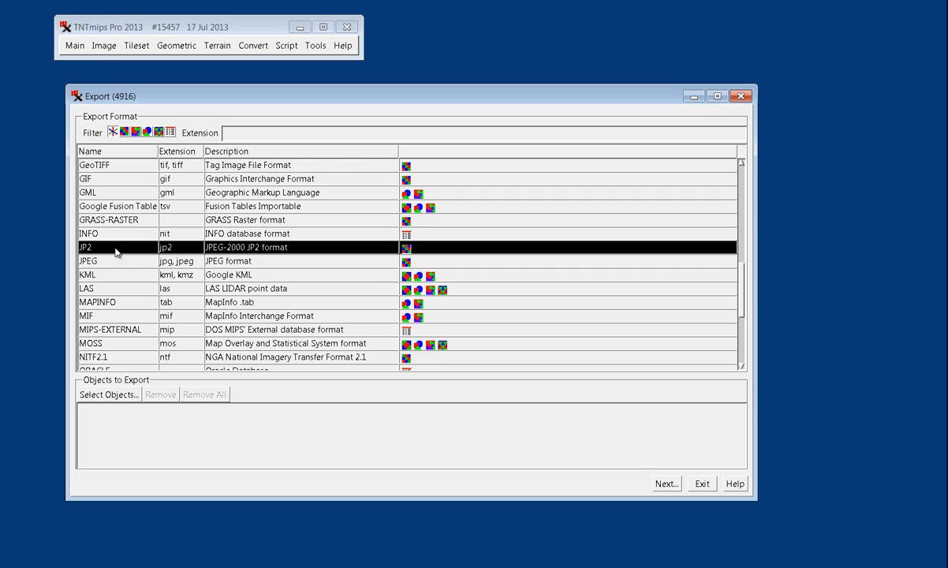
mouse_move(130, 278)
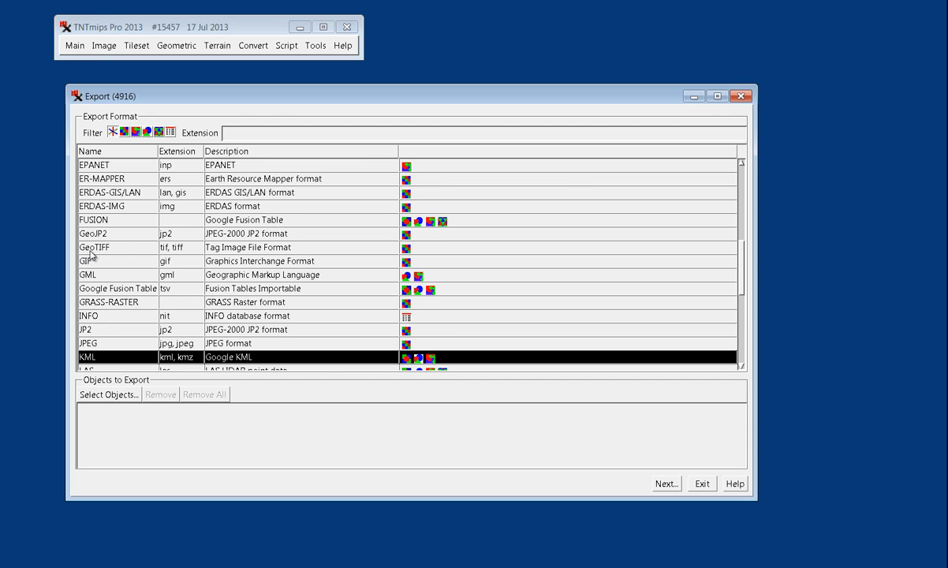
mouse_move(113, 251)
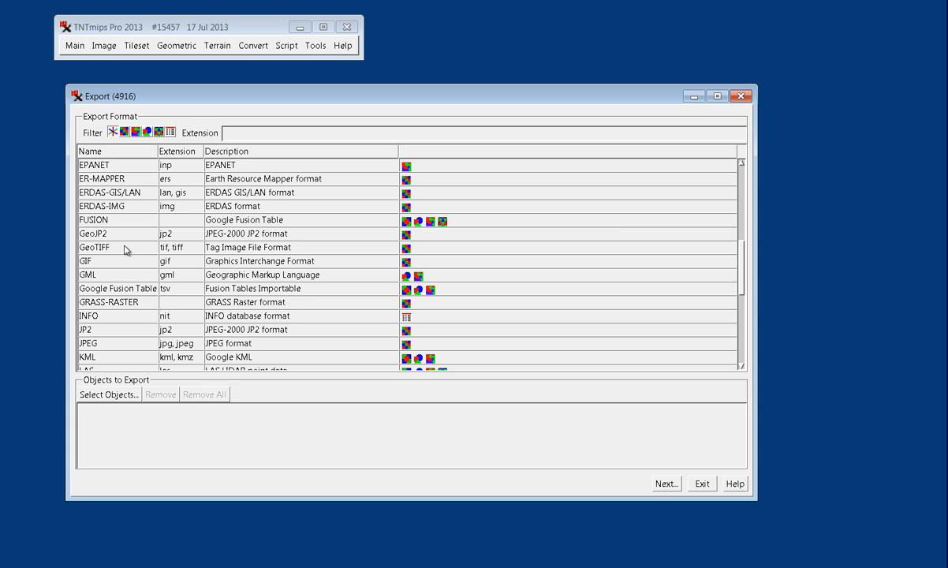
Choose GeoTIFF as the export format and begin selecting objects to export.
click(95, 246)
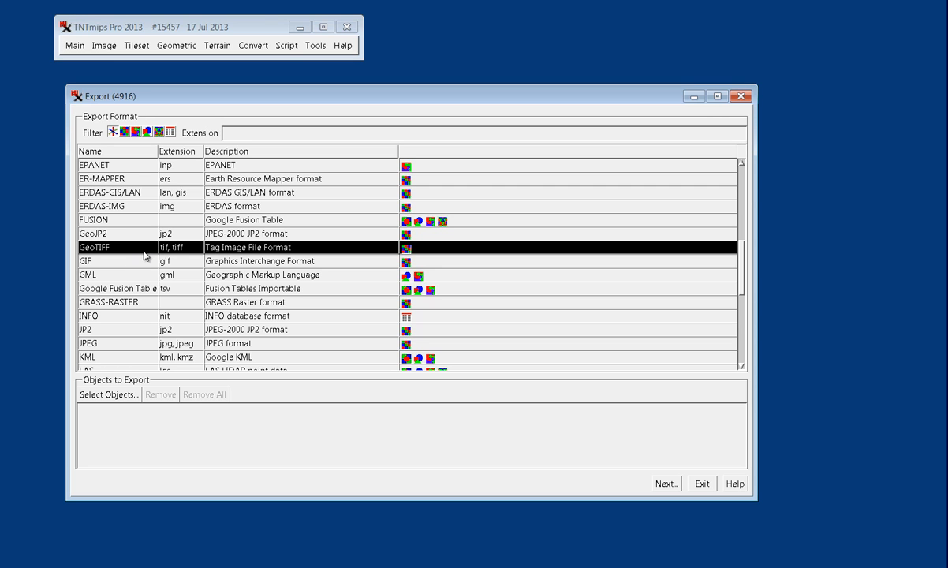
mouse_move(110, 256)
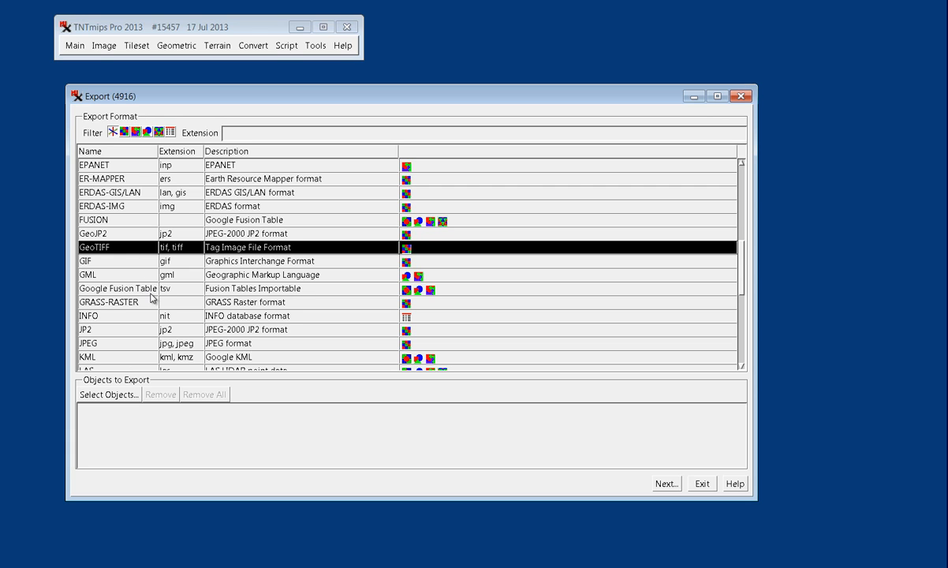
mouse_move(136, 409)
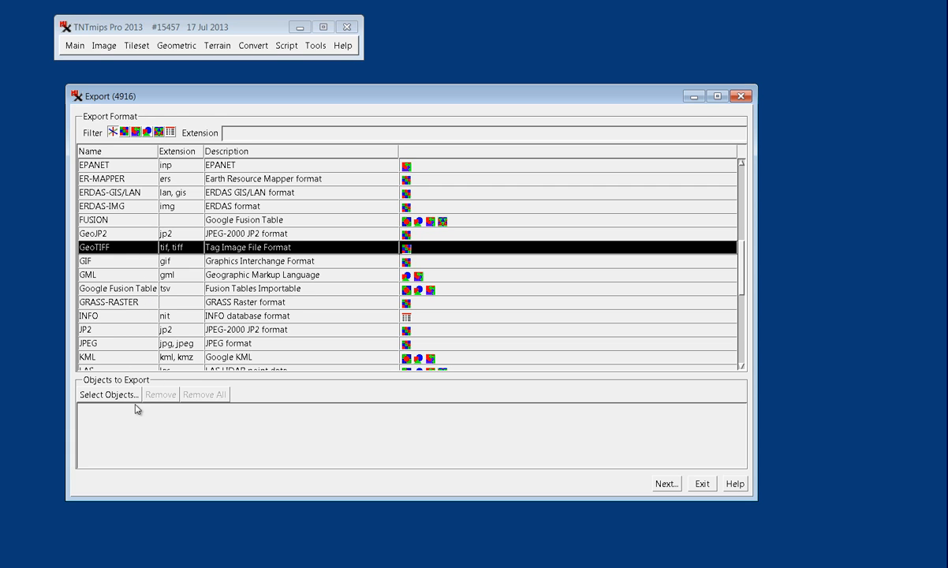
mouse_move(118, 254)
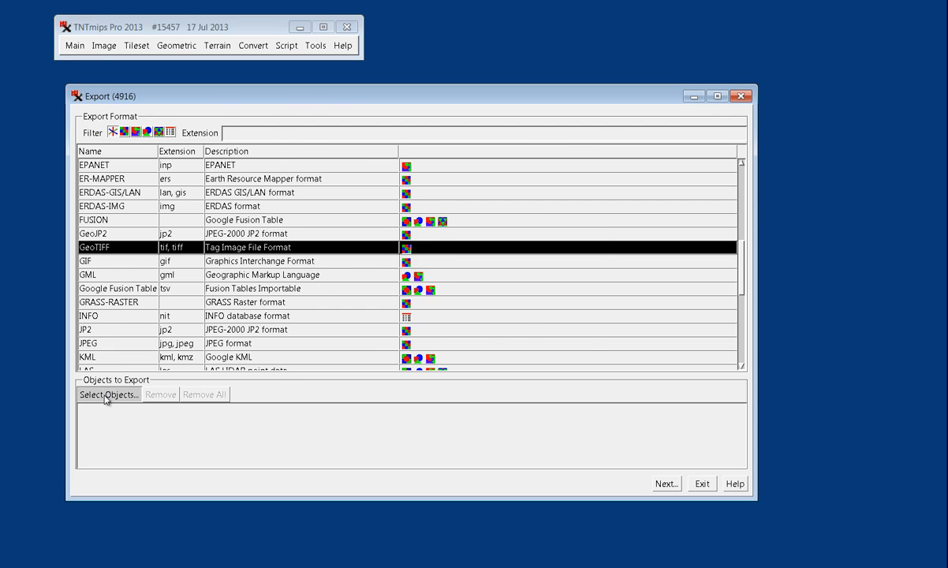
click(107, 395)
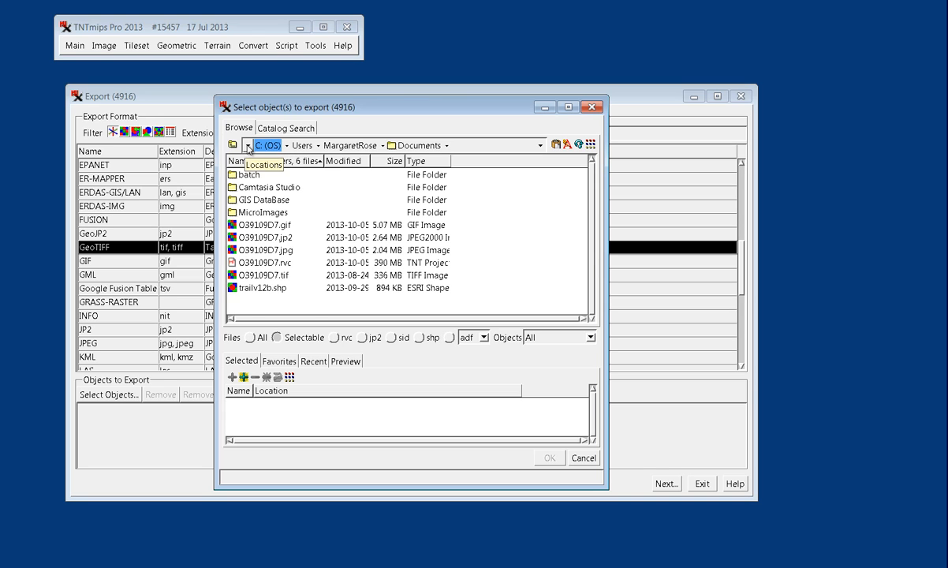
Browse from the computer's drives through the home folder into Documents.
click(248, 145)
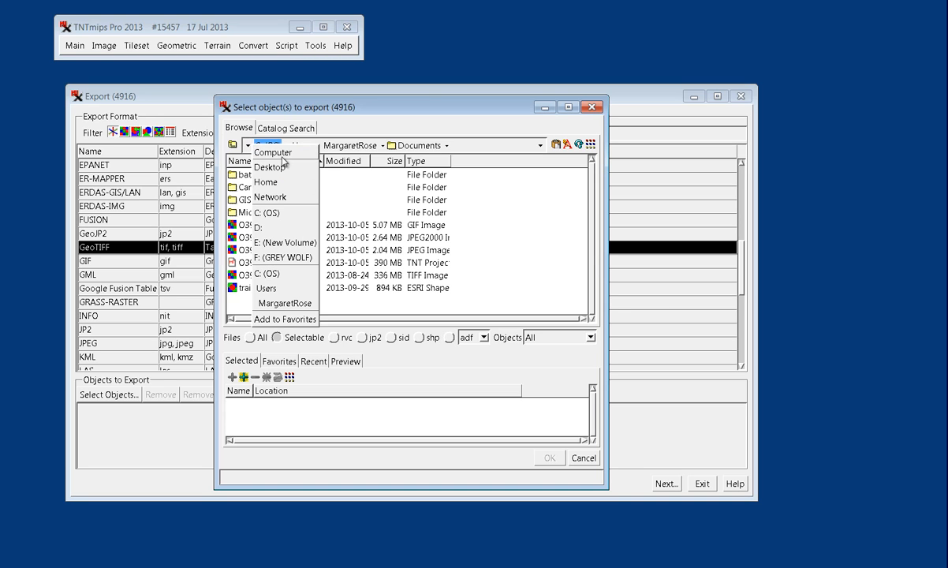
click(273, 152)
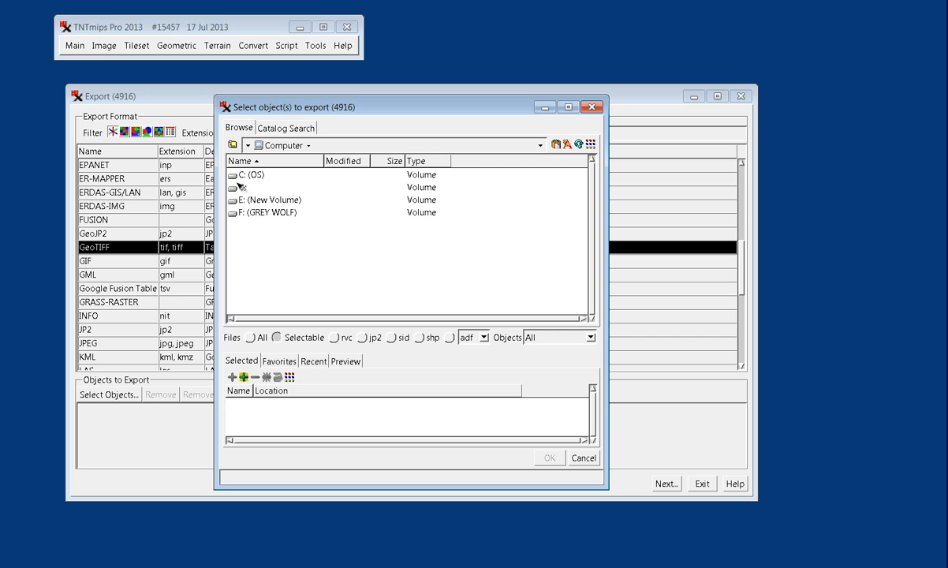
mouse_move(251, 190)
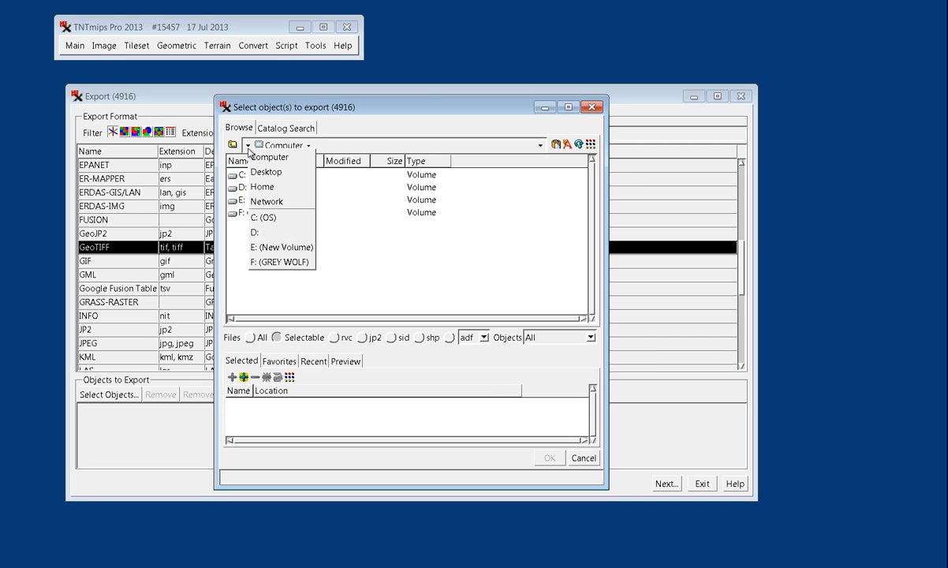
click(264, 217)
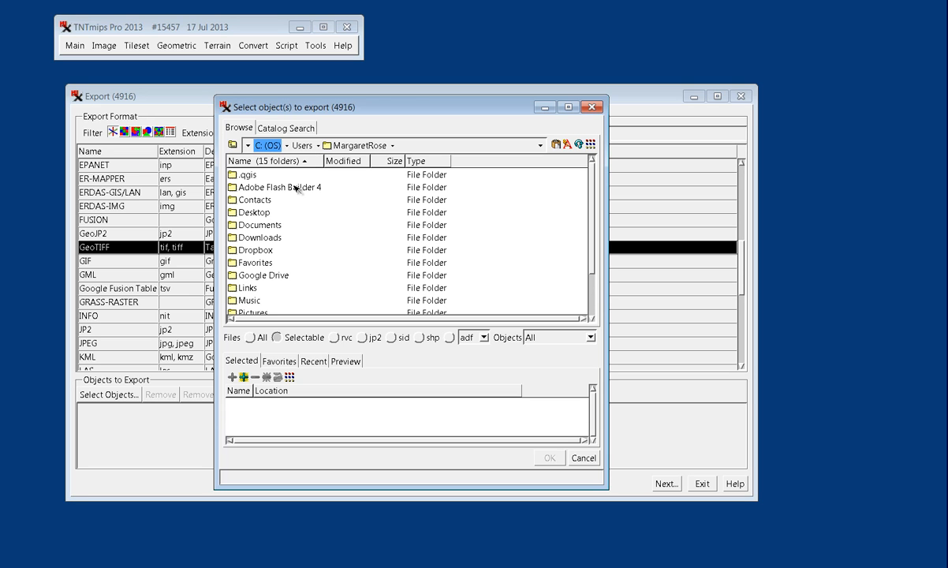
mouse_move(234, 229)
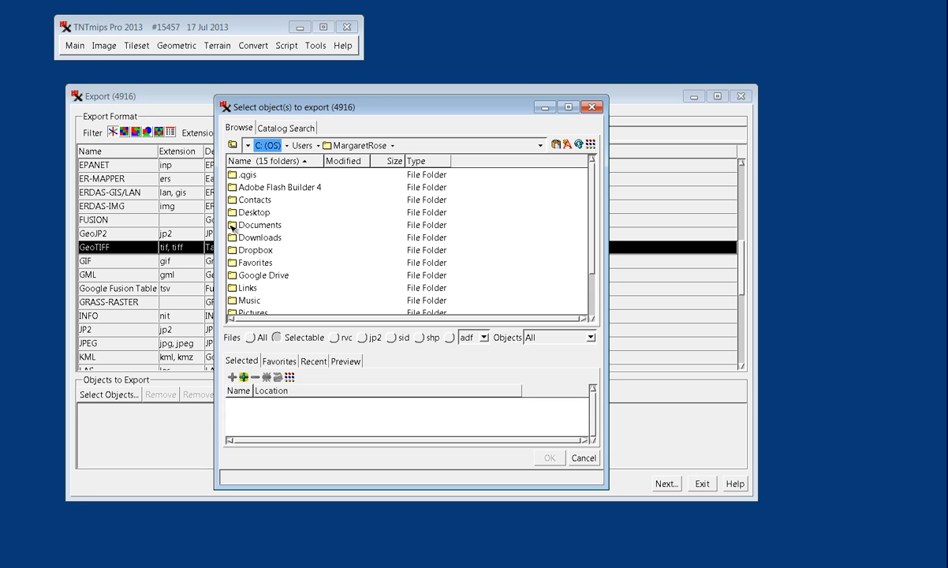
double_click(259, 224)
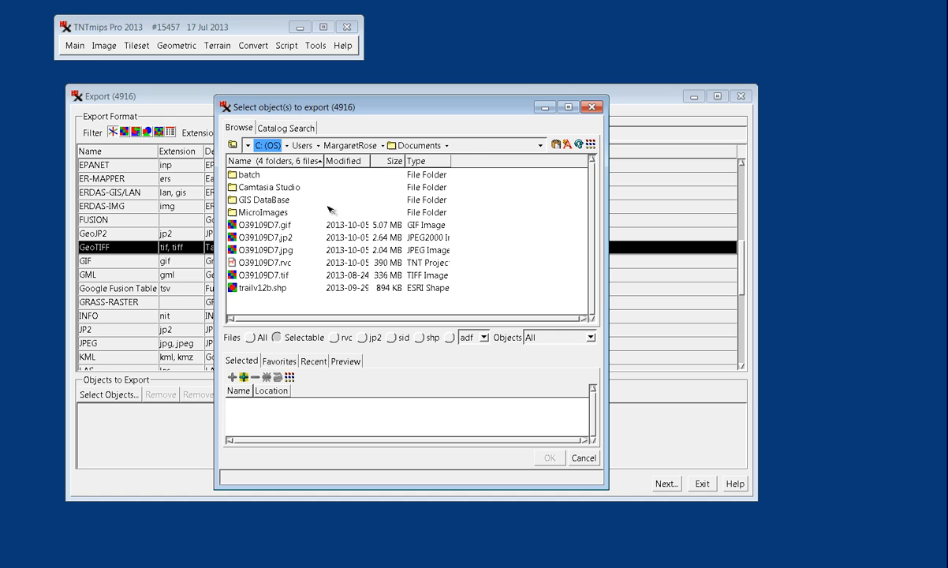
mouse_move(293, 246)
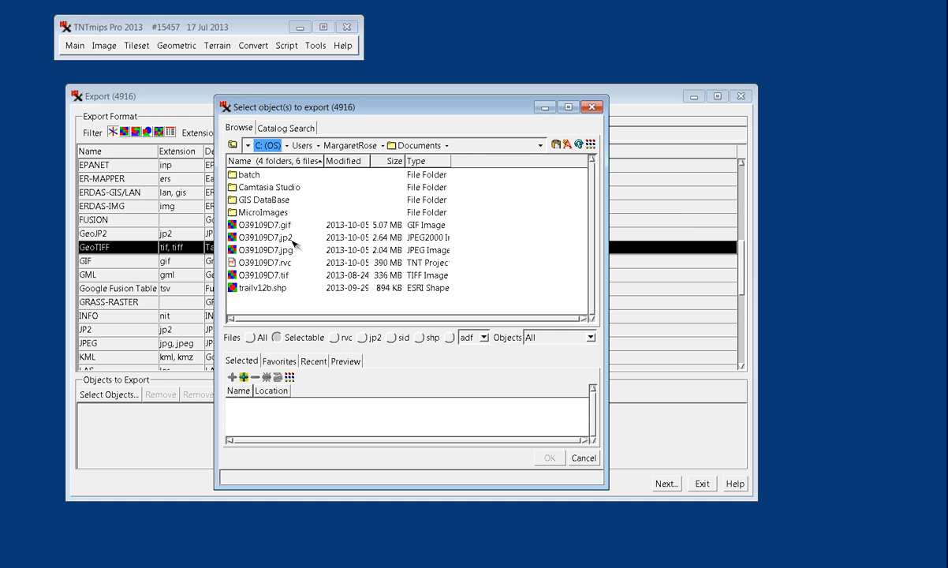
mouse_move(345, 302)
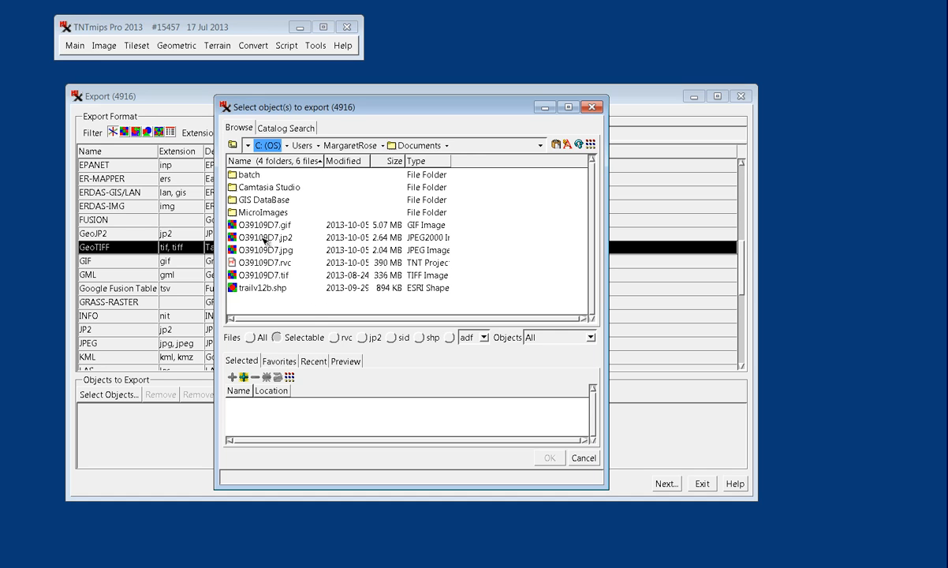
Try the JPEG2000 and shapefile filters, then show files of all types.
click(363, 338)
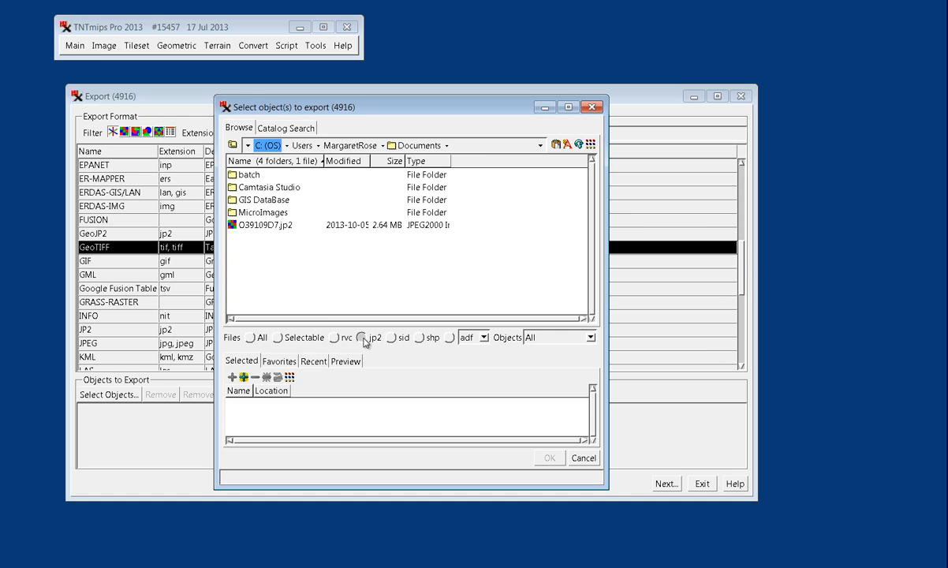
click(420, 338)
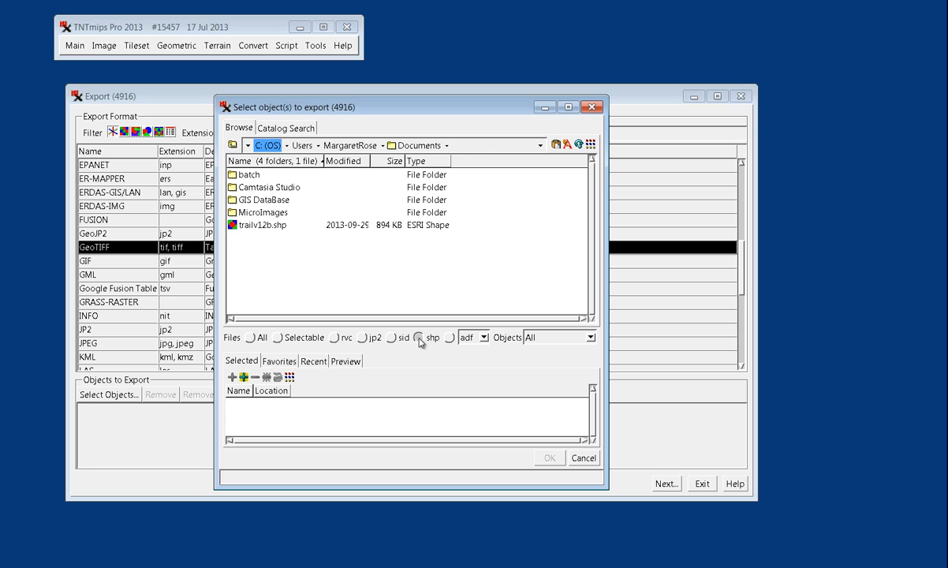
mouse_move(448, 347)
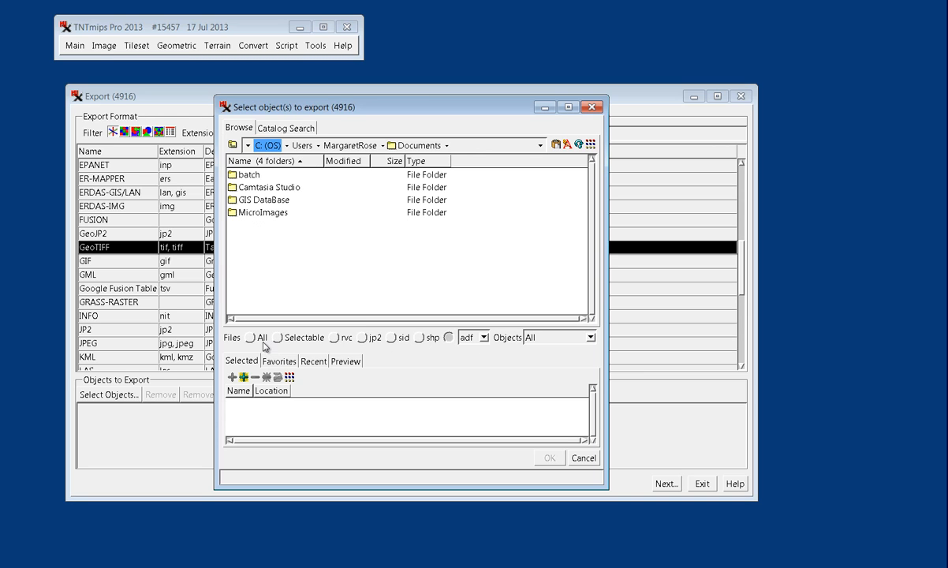
click(250, 338)
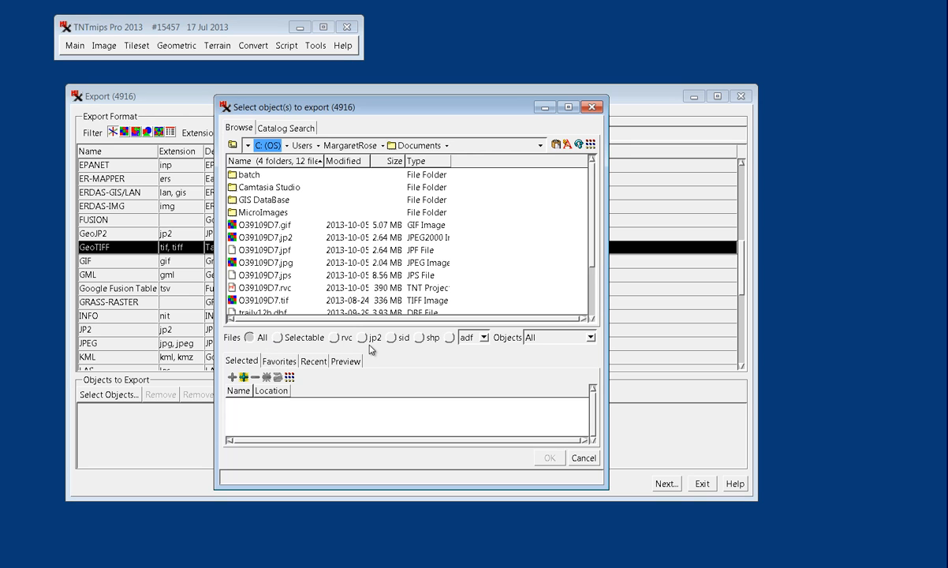
mouse_move(240, 177)
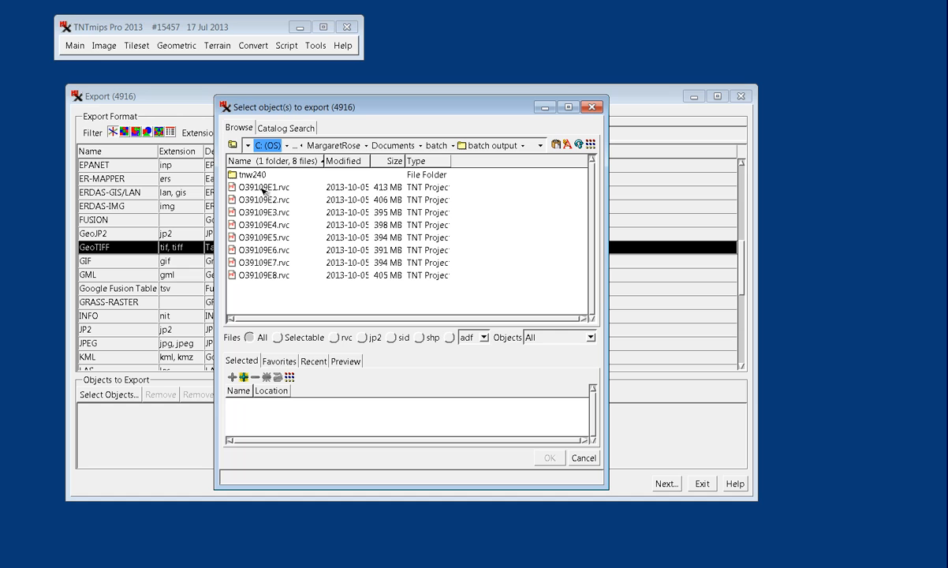
mouse_move(243, 193)
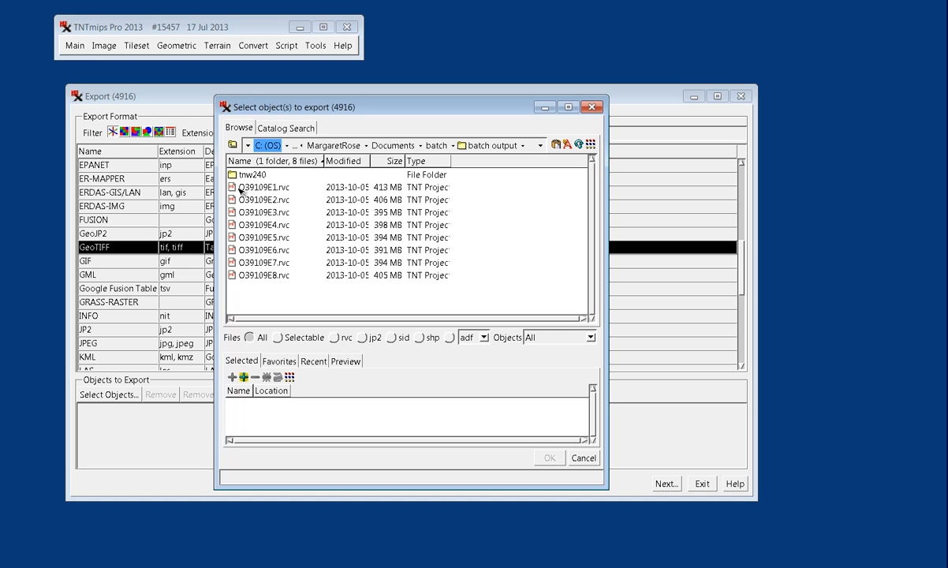
mouse_move(251, 193)
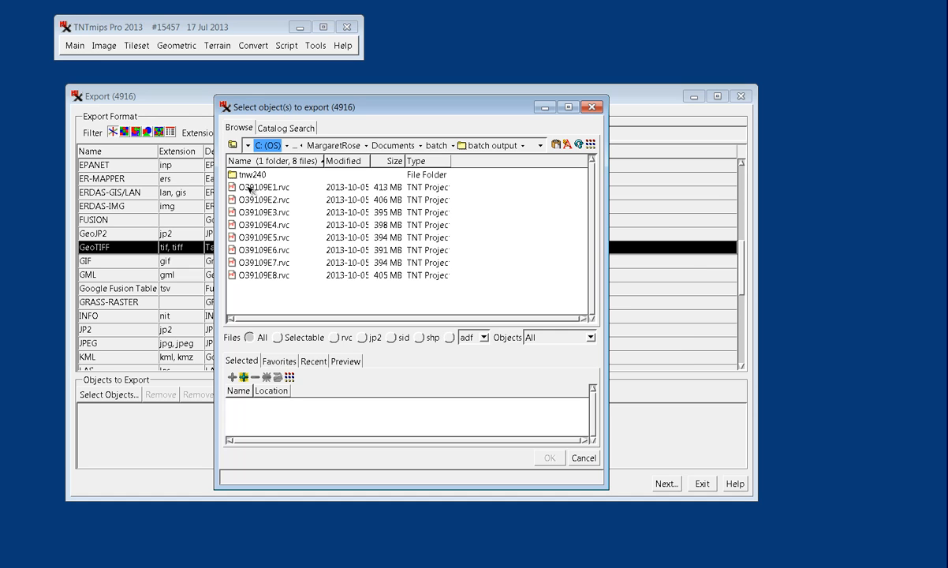
Select raster O39109E1 from O39109E1.rvc for export and continue to the parameters.
double_click(262, 186)
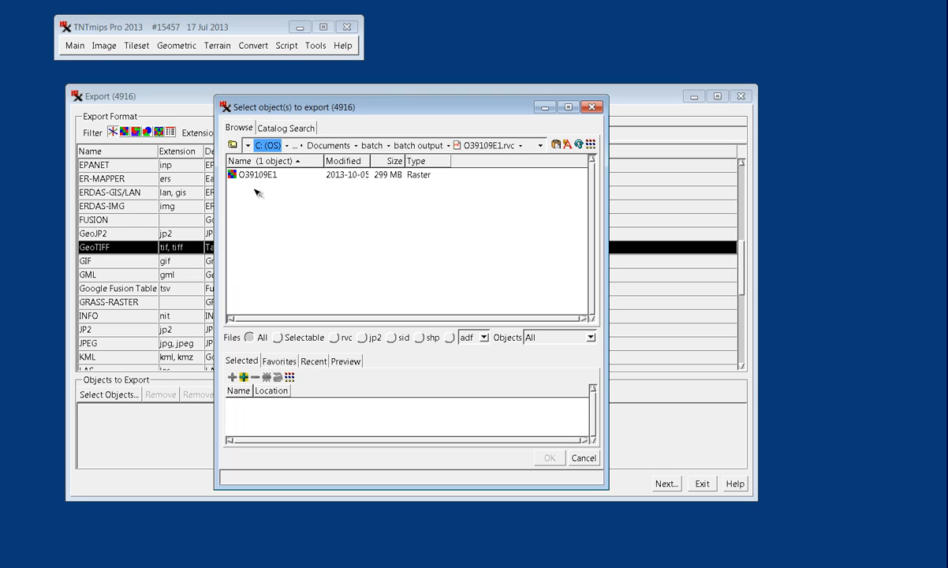
mouse_move(249, 183)
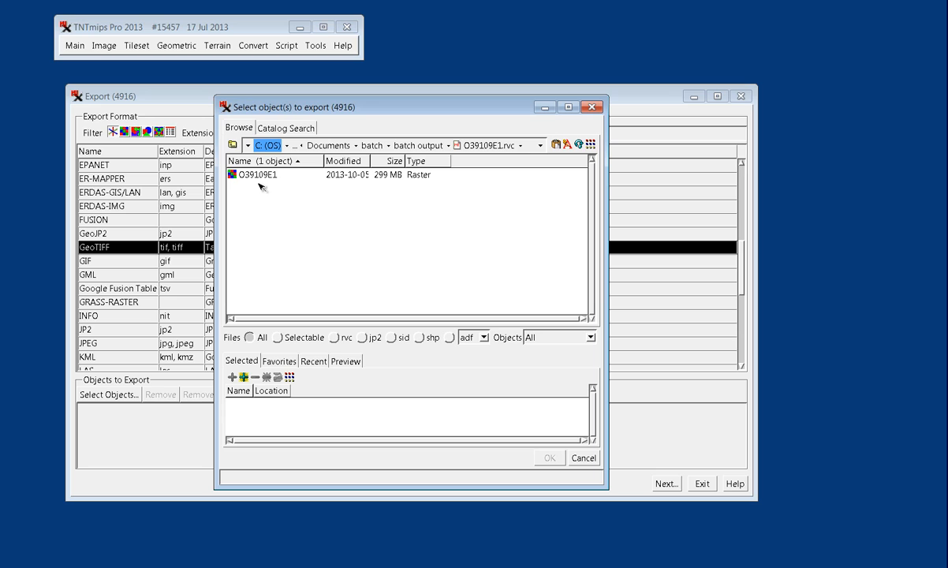
mouse_move(259, 199)
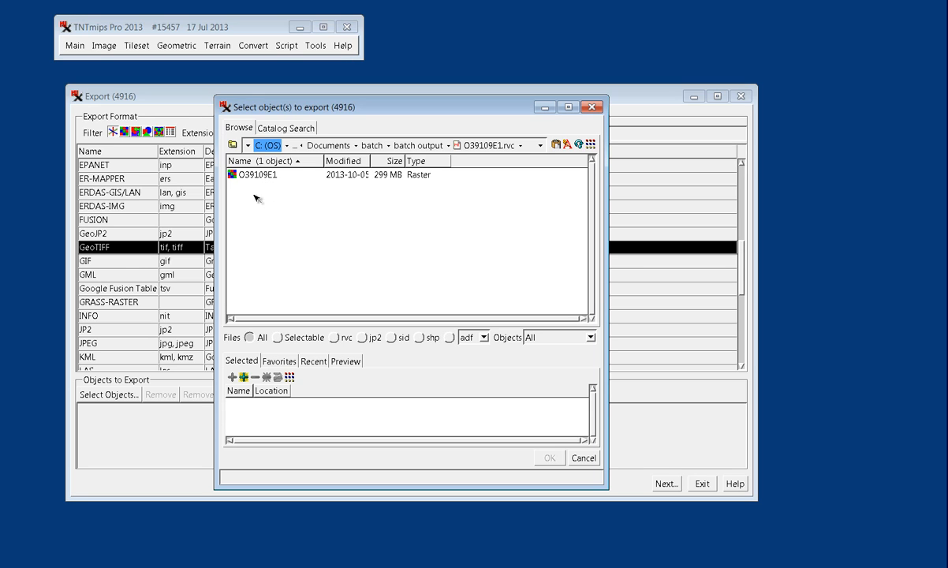
mouse_move(194, 237)
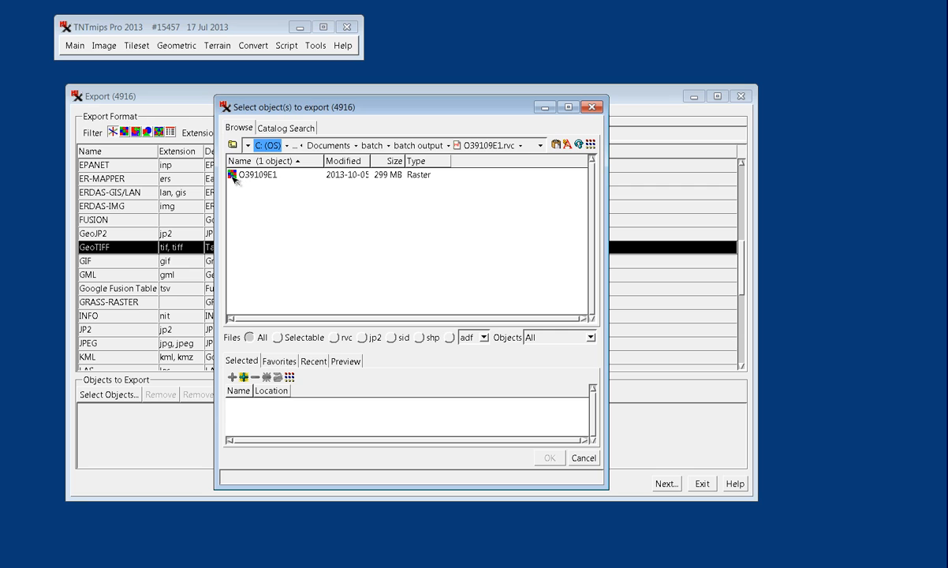
click(256, 173)
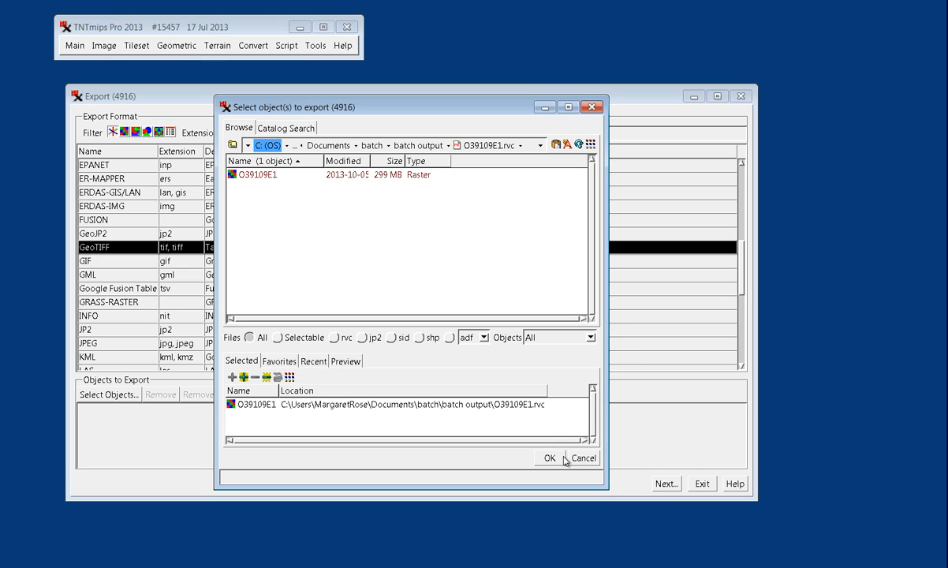
click(549, 458)
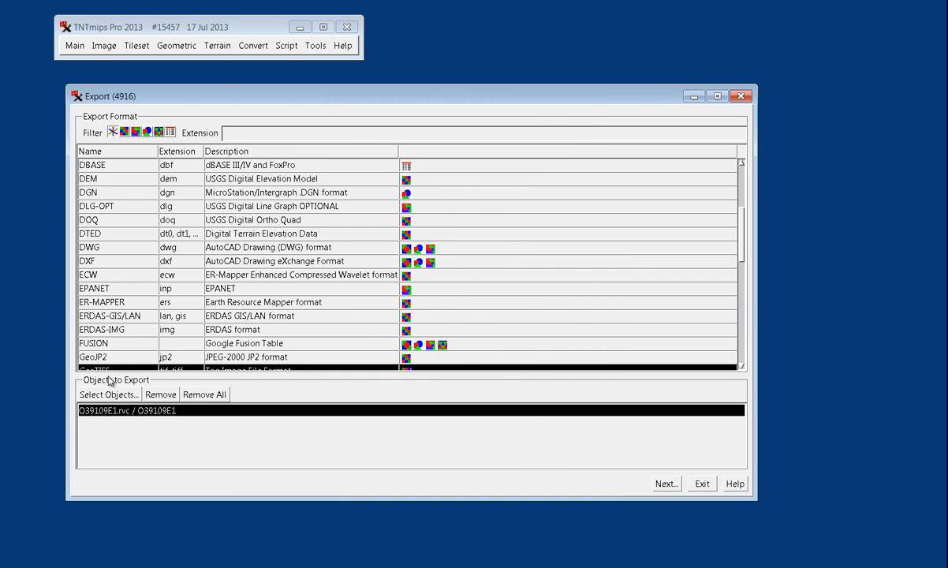
mouse_move(167, 405)
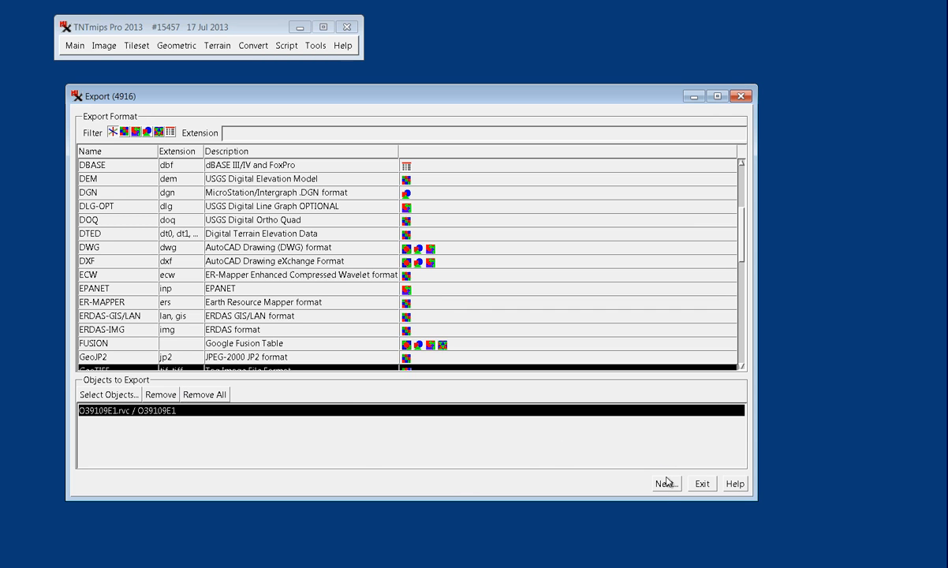
click(665, 482)
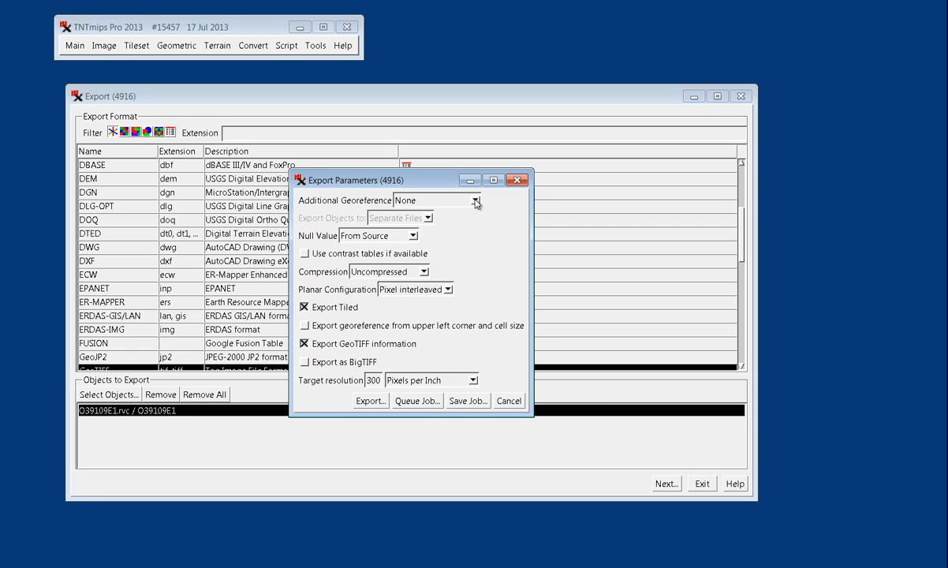
Set ARC/INFO World georeference, null value From Source and LZW lossless compression.
click(473, 198)
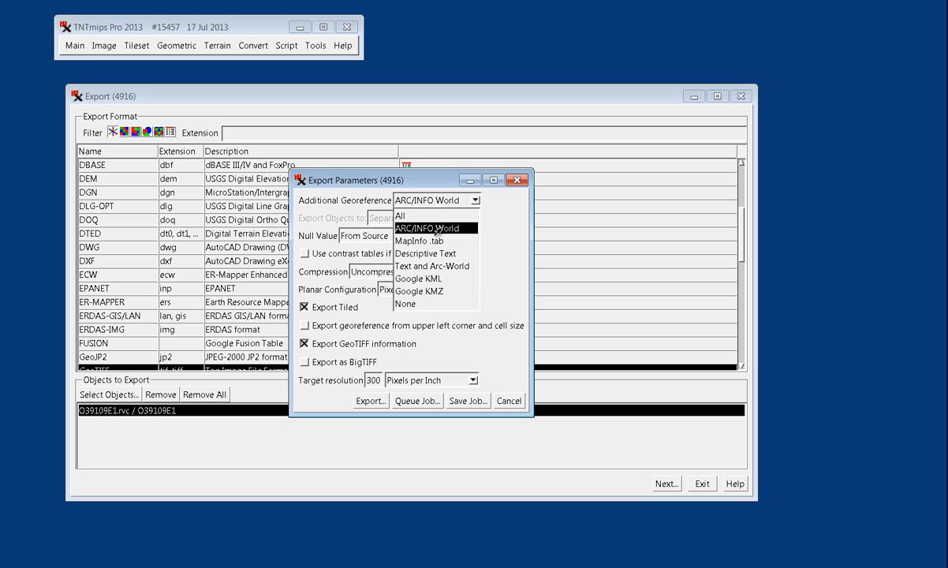
click(439, 228)
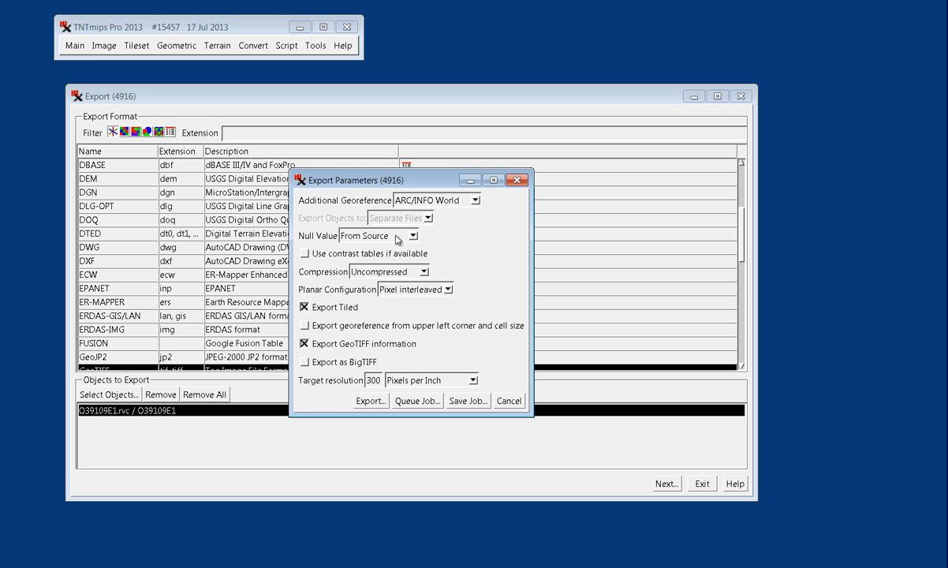
mouse_move(413, 240)
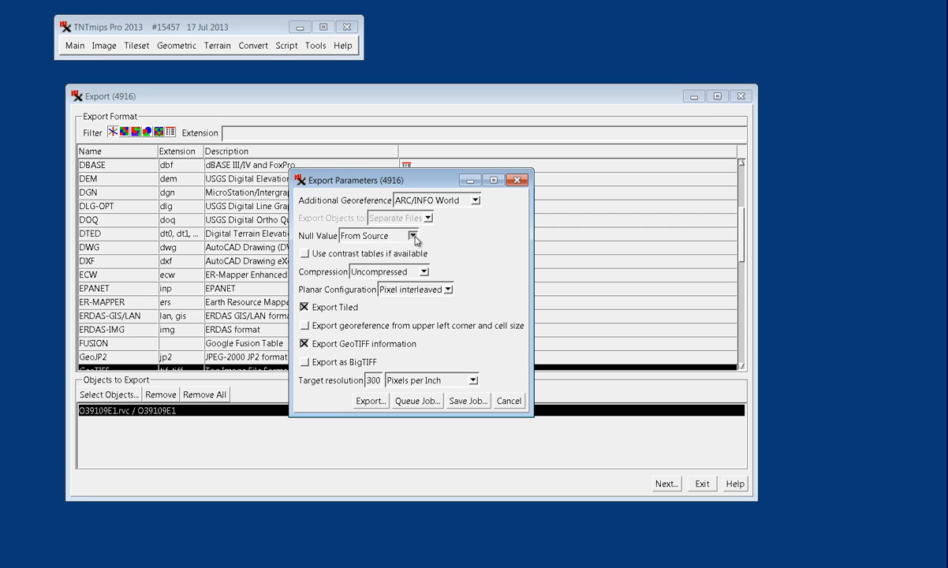
click(417, 235)
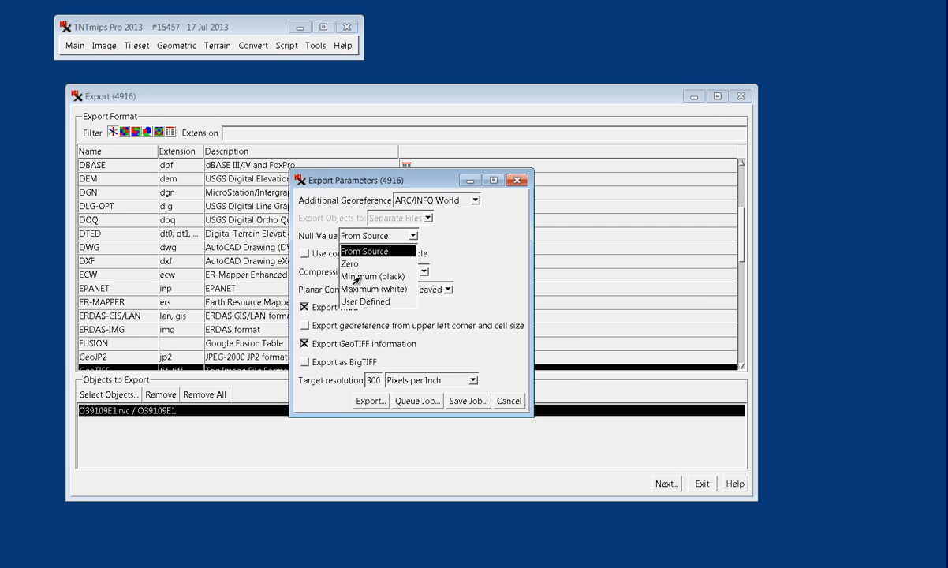
mouse_move(364, 278)
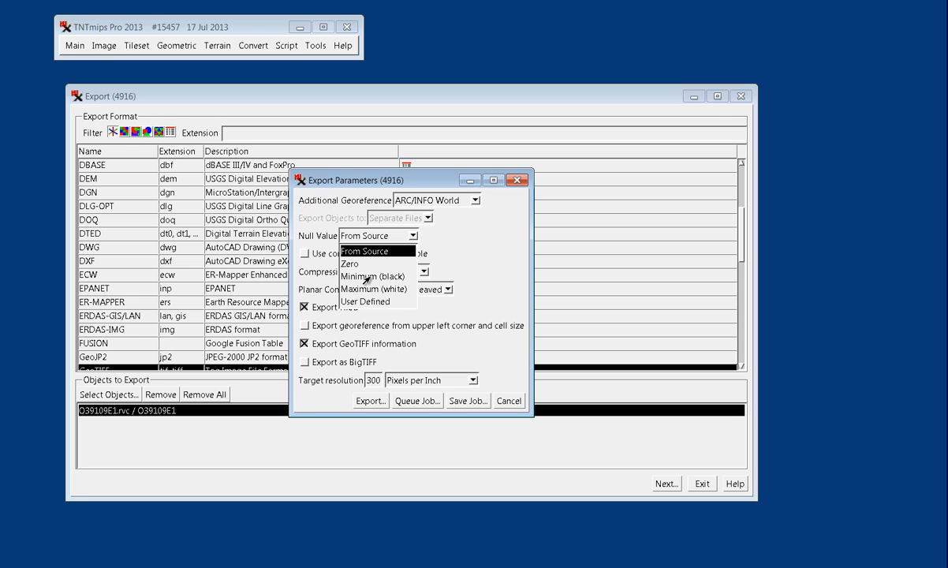
mouse_move(402, 265)
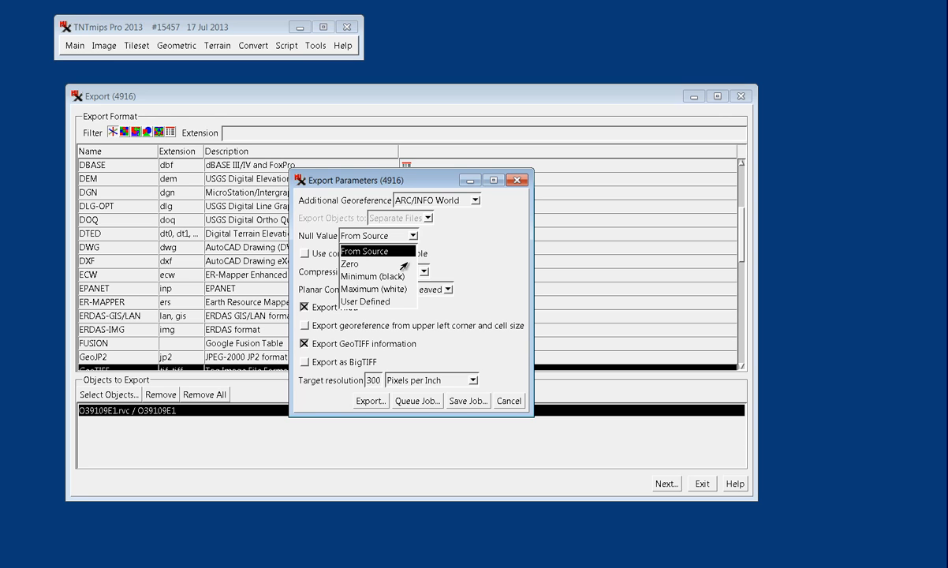
click(366, 235)
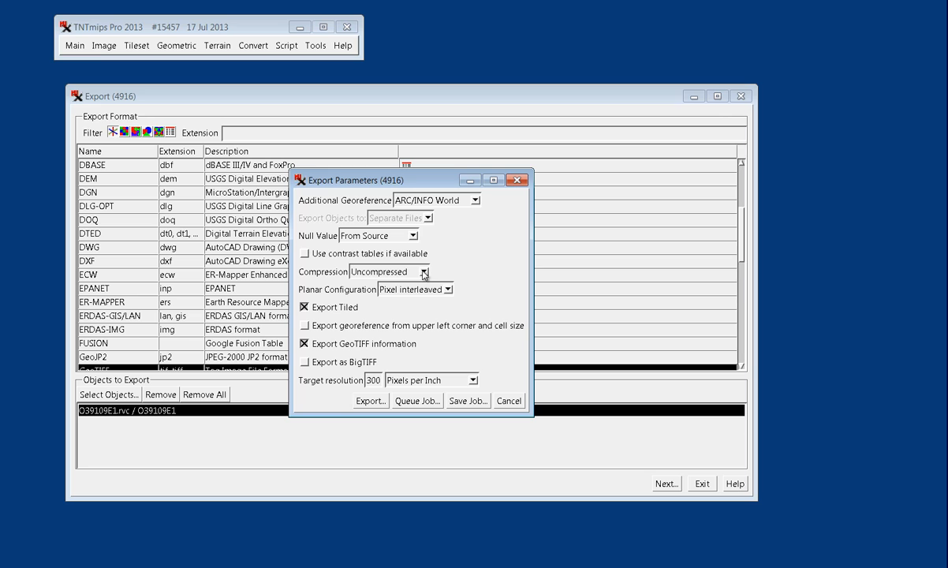
click(424, 272)
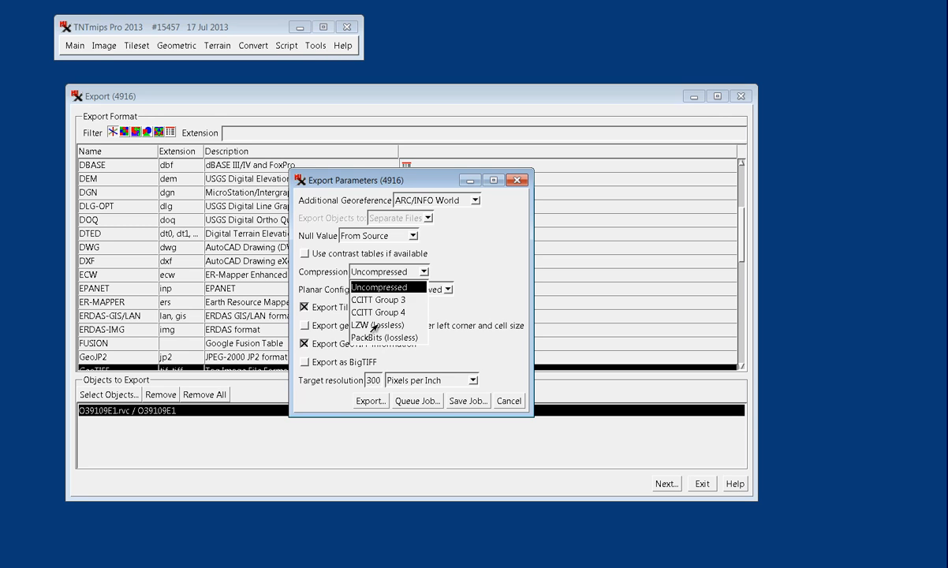
click(379, 325)
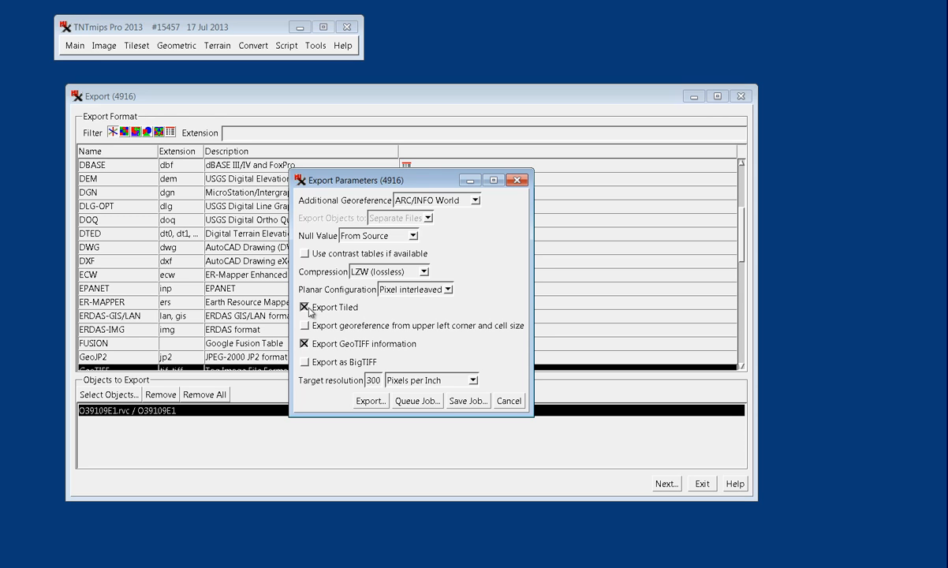
mouse_move(335, 309)
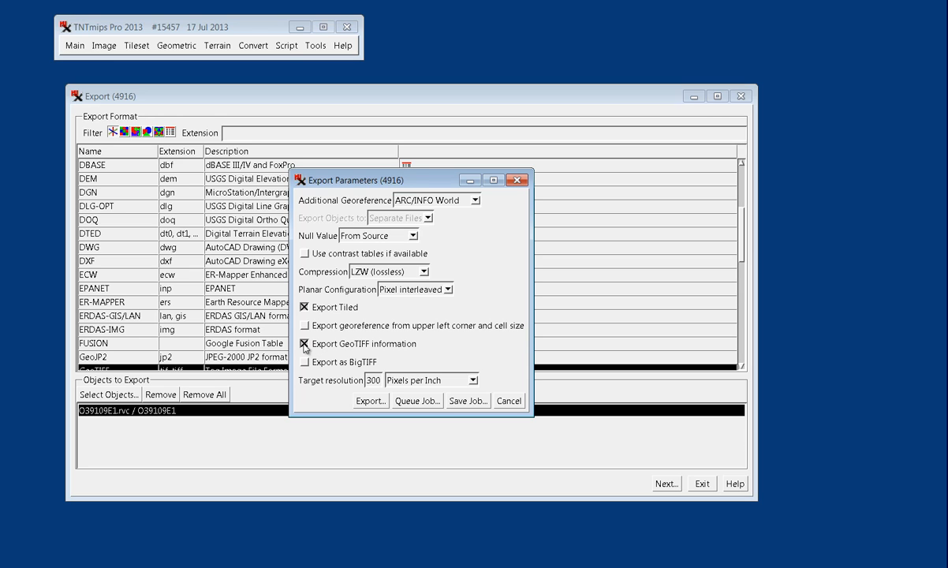
mouse_move(314, 337)
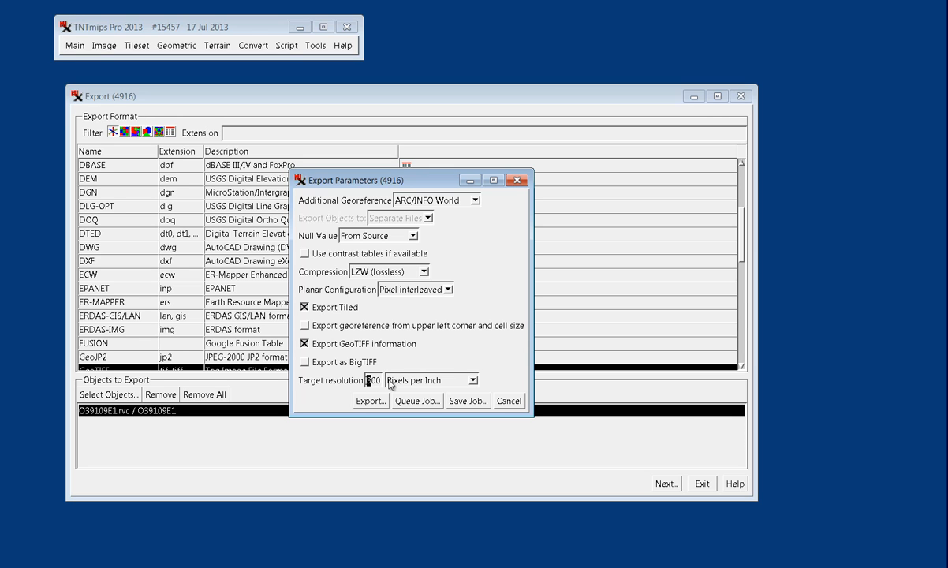
mouse_move(890, 418)
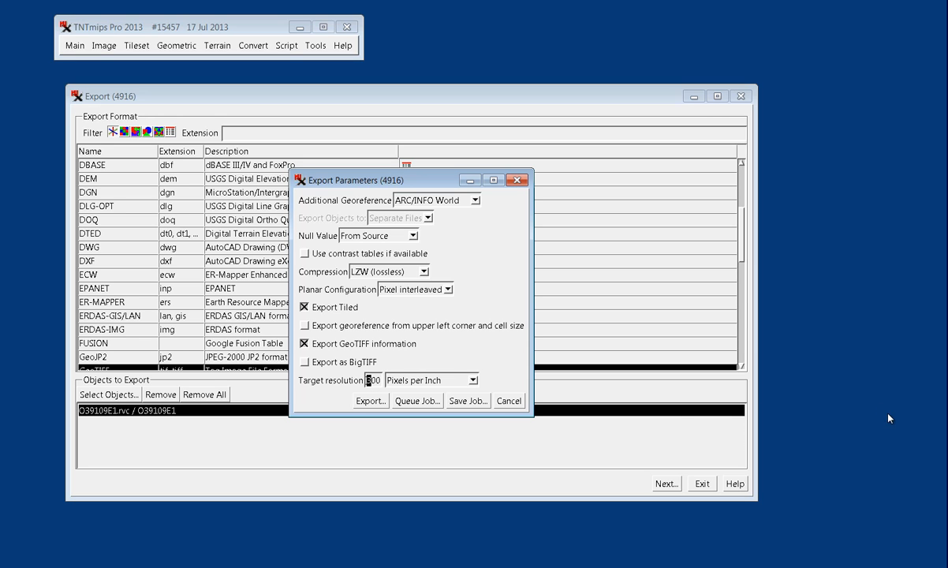
Set the target resolution to 500 pixels per inch.
text(500)
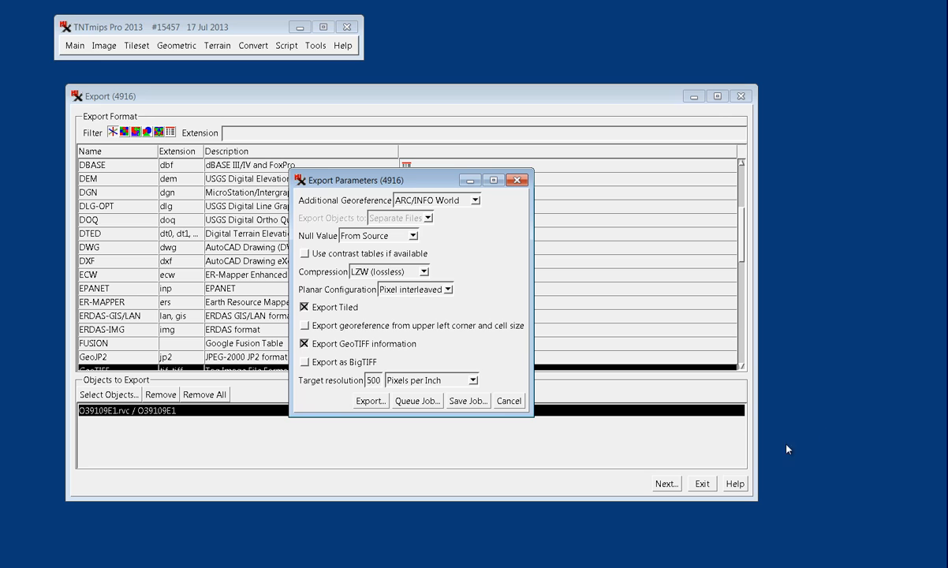
click(476, 379)
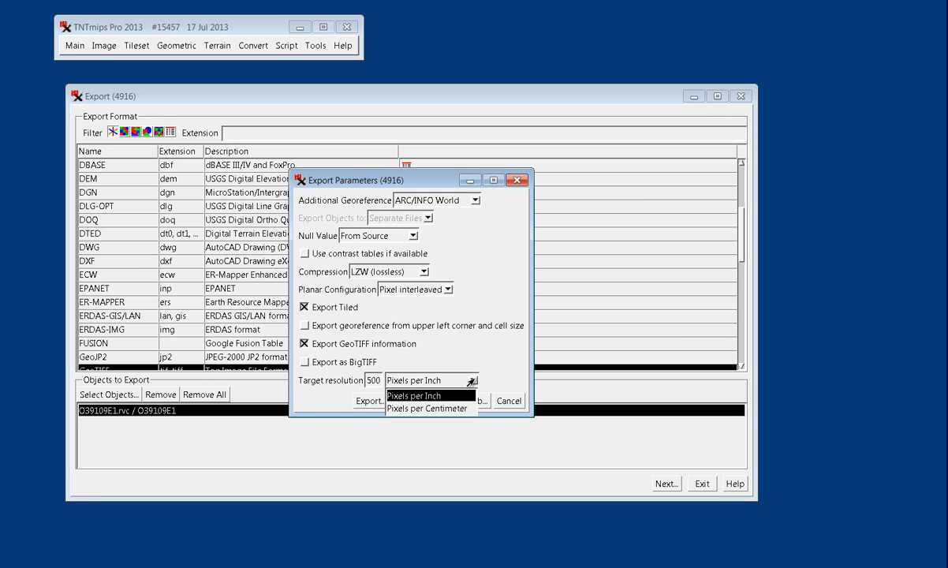
click(414, 378)
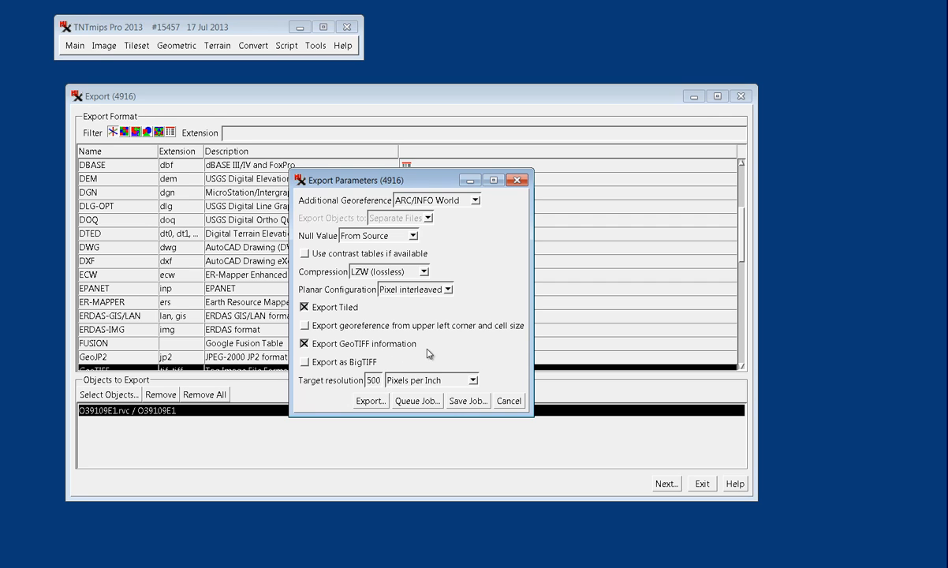
mouse_move(377, 401)
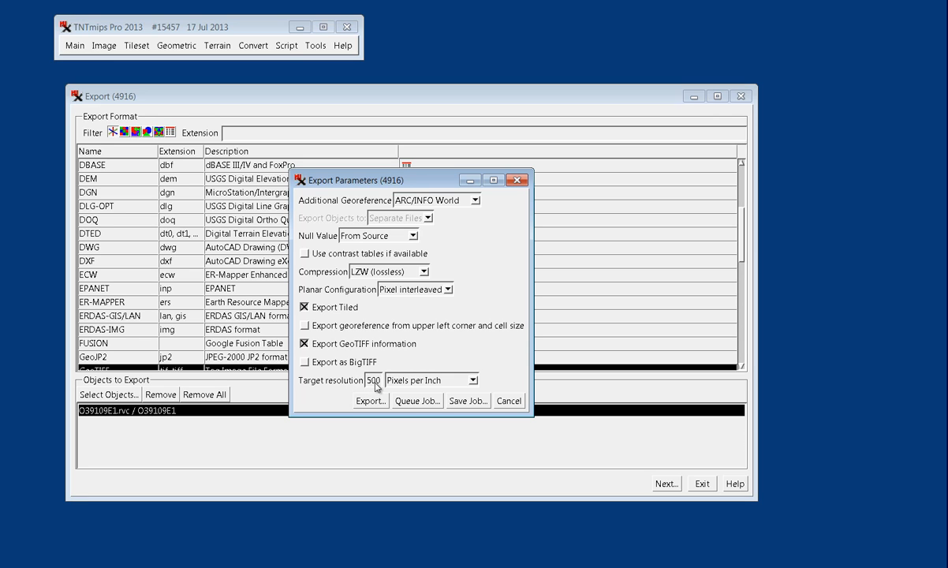
mouse_move(378, 388)
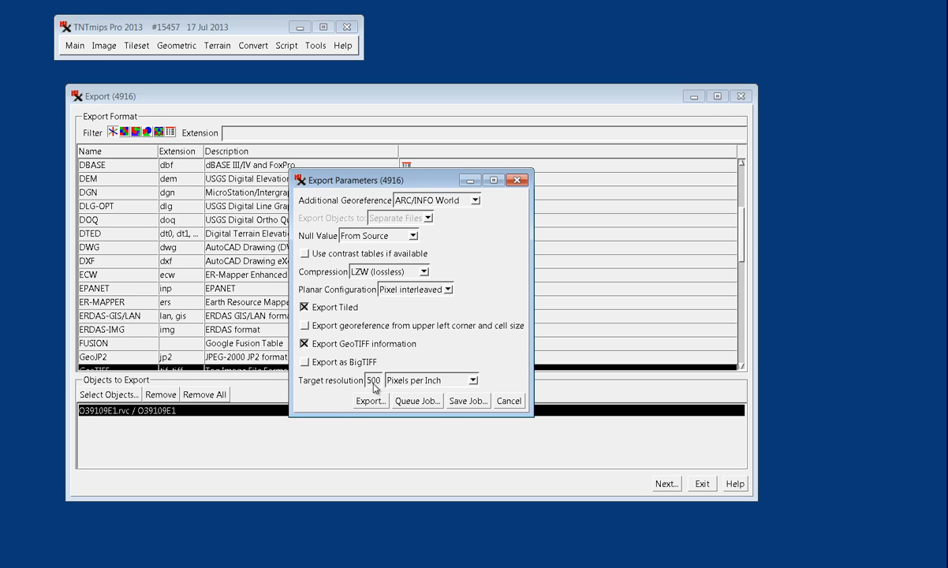
mouse_move(407, 276)
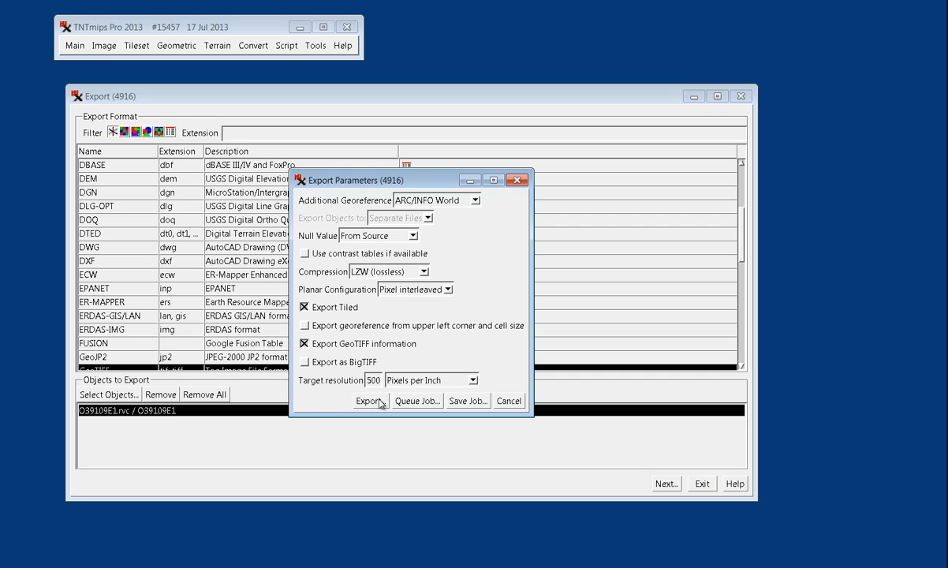
mouse_move(409, 404)
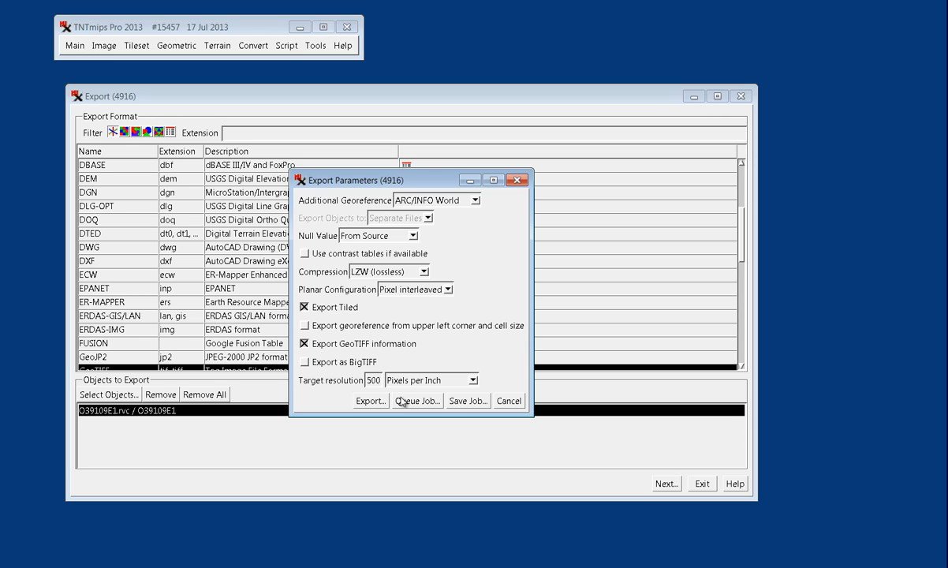
mouse_move(374, 395)
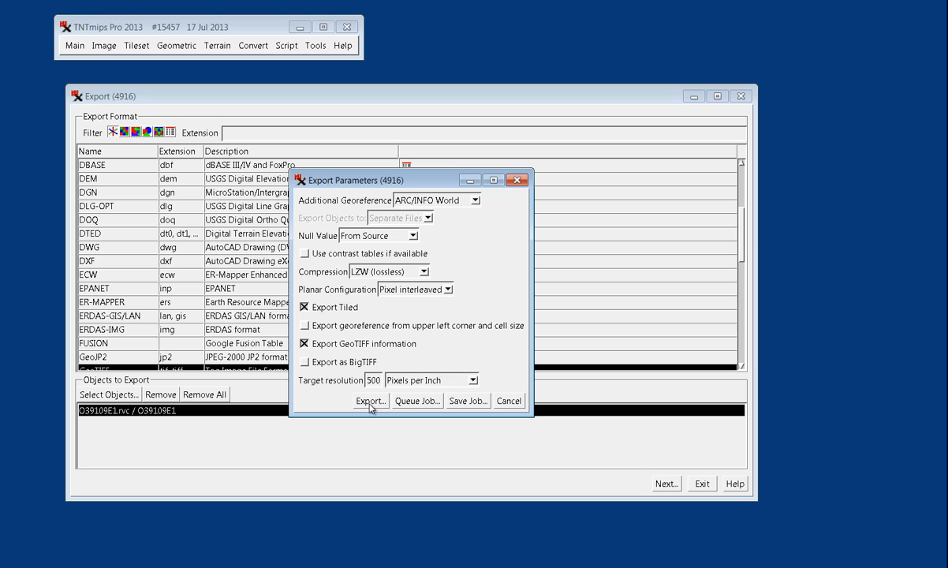
mouse_move(371, 403)
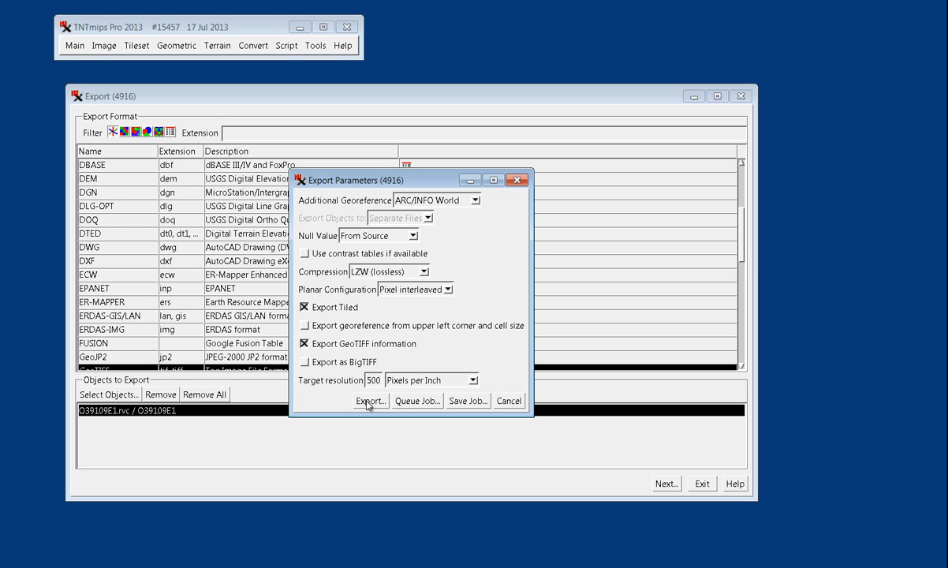
mouse_move(407, 403)
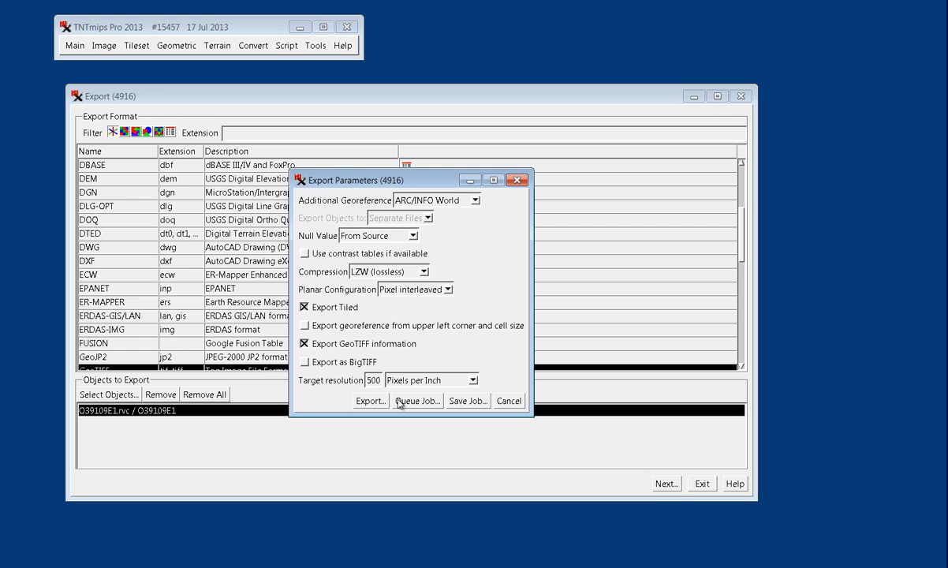
Create a new 'geotiff' destination folder and start the export into it.
click(370, 401)
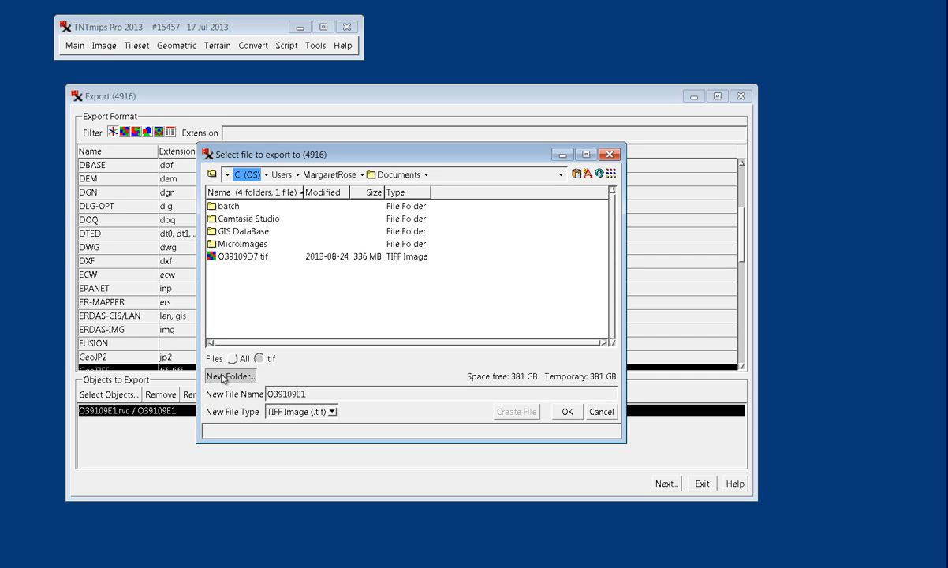
click(230, 376)
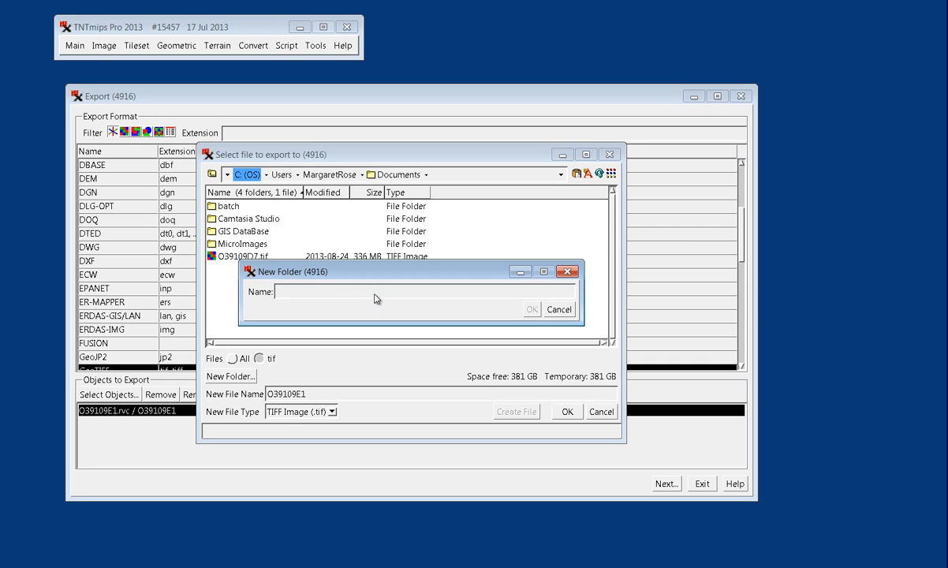
text(geotiff)
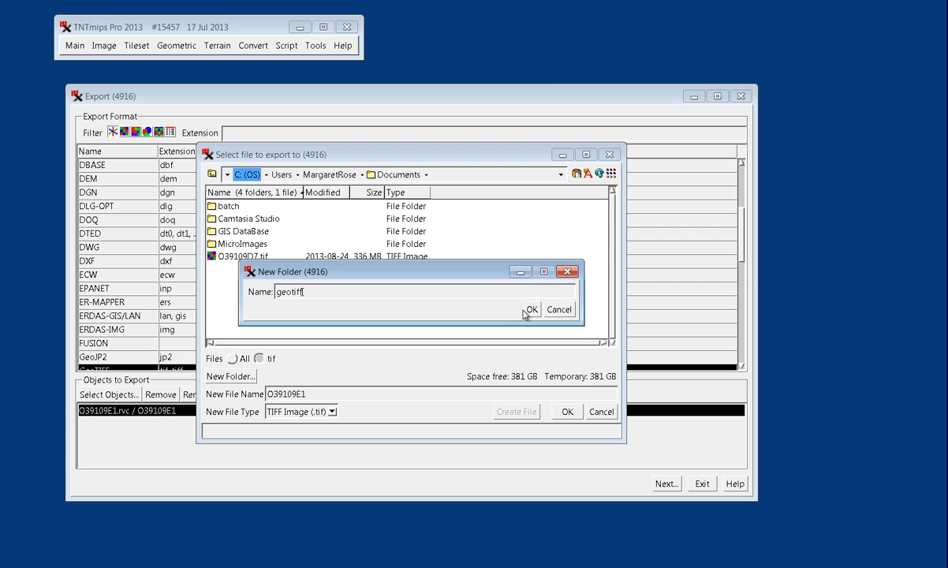
click(530, 308)
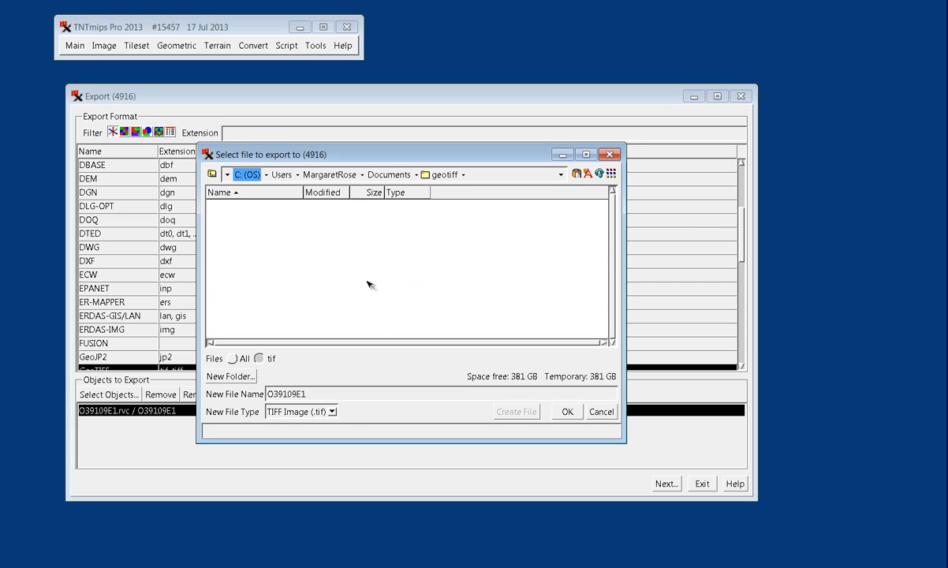
mouse_move(261, 203)
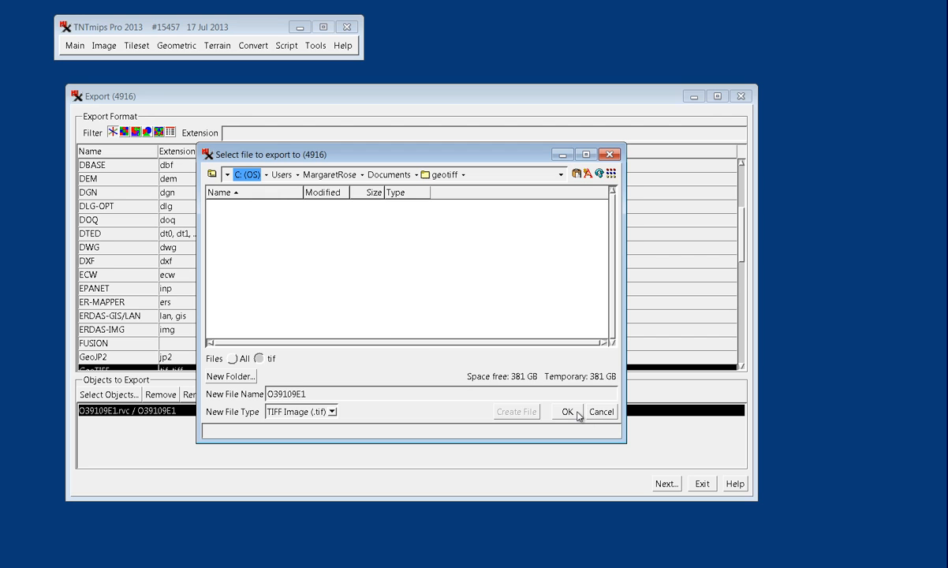
click(567, 410)
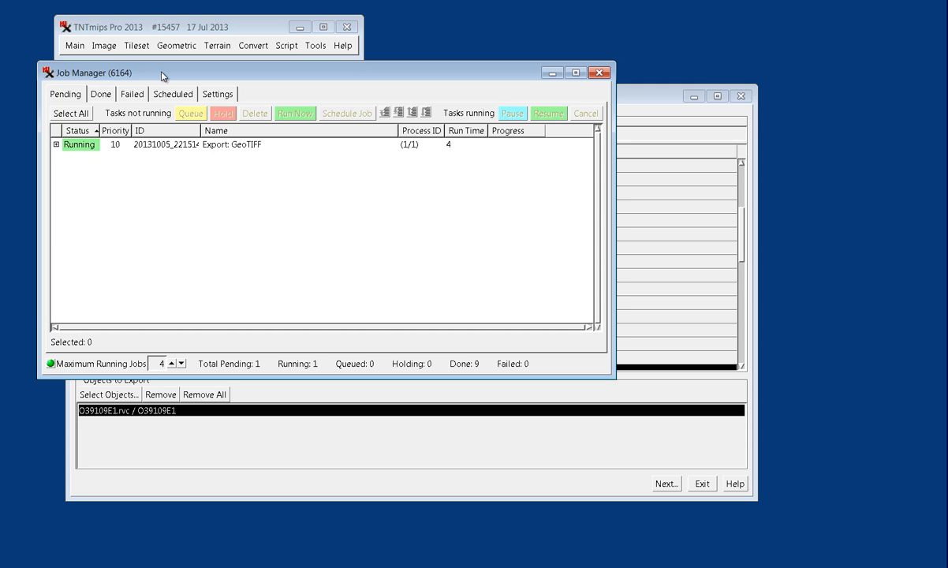
mouse_move(353, 164)
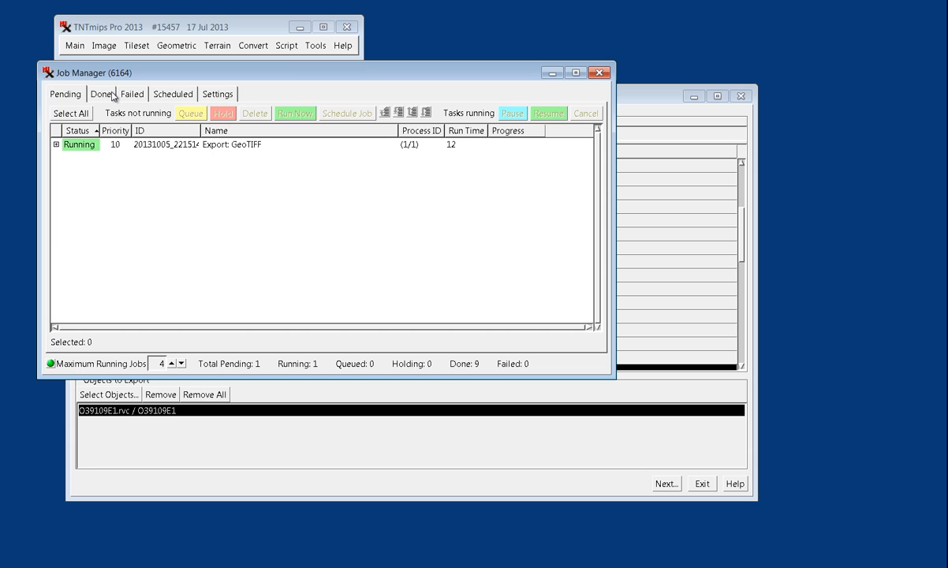
Review the Done jobs list in Job Manager, selecting the O39109D7 import job.
click(101, 95)
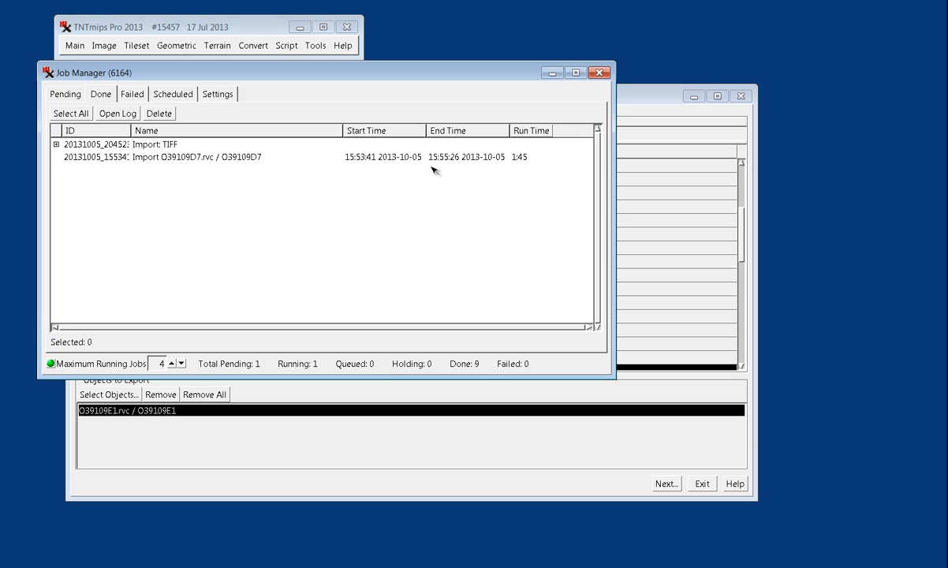
mouse_move(76, 161)
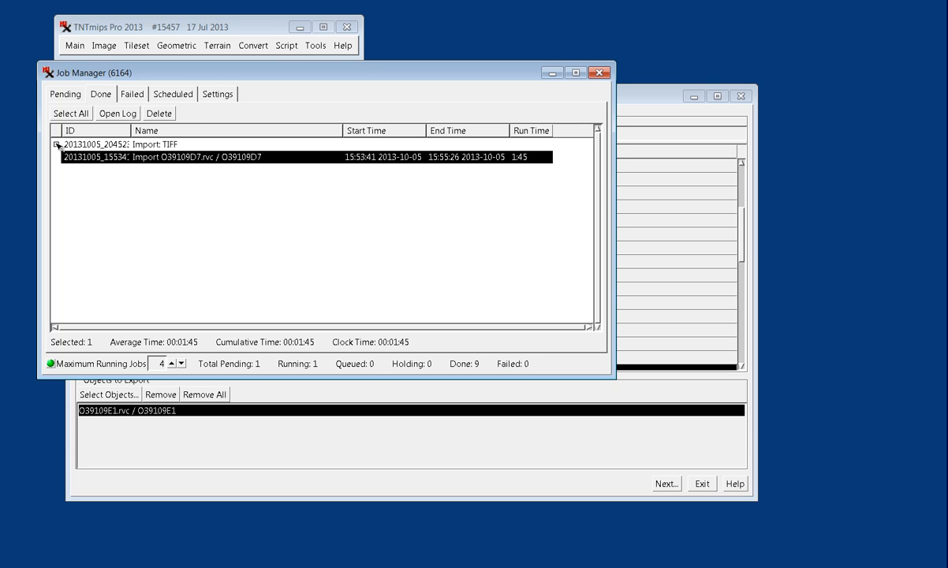
click(57, 144)
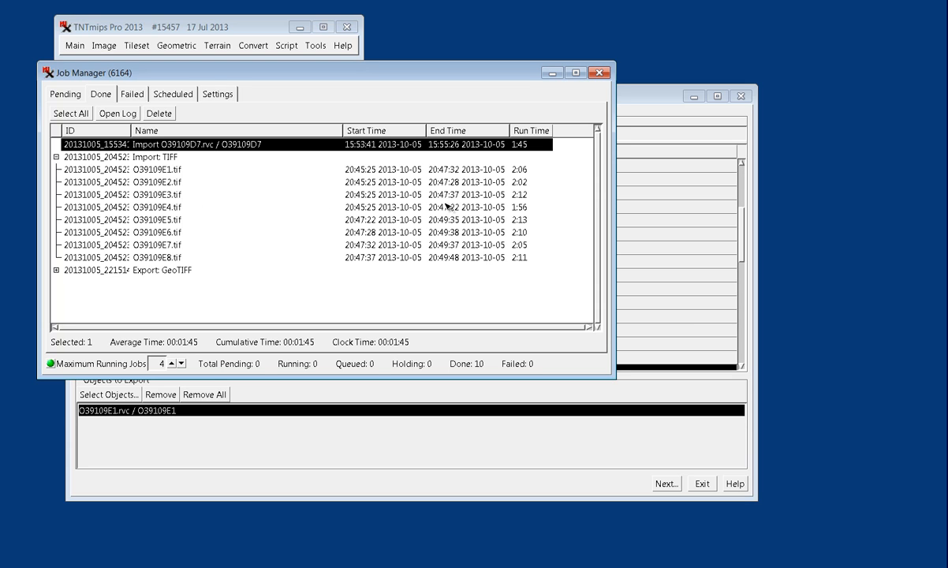
mouse_move(451, 193)
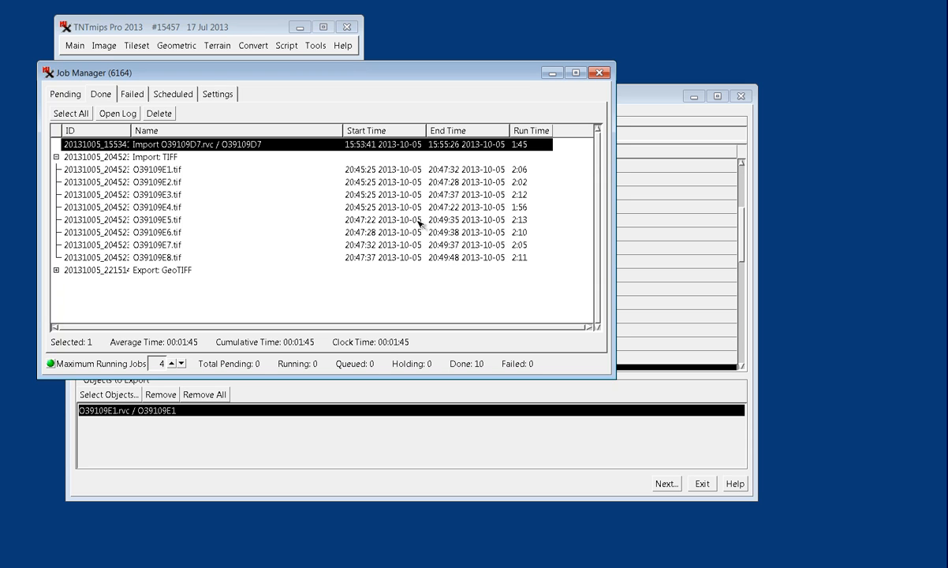
mouse_move(347, 154)
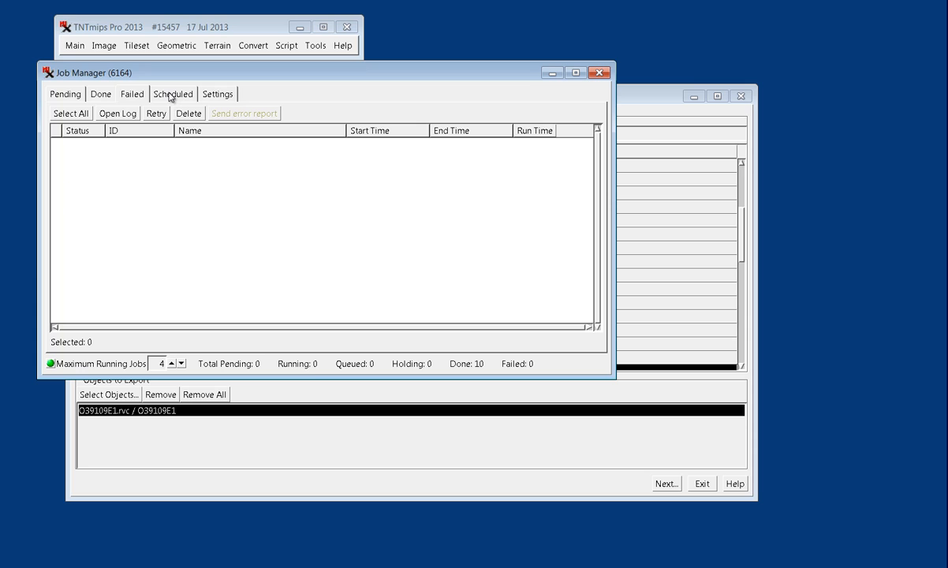
mouse_move(157, 104)
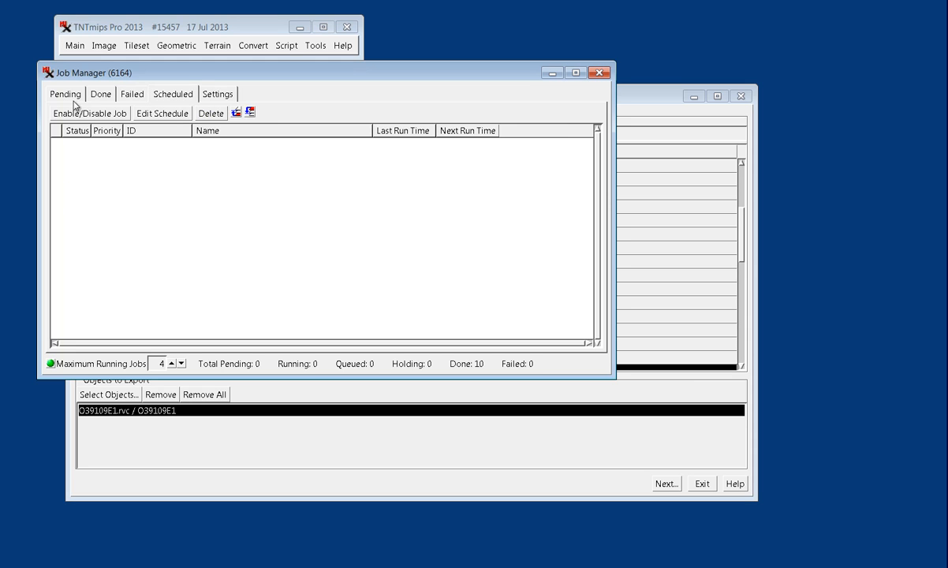
mouse_move(297, 400)
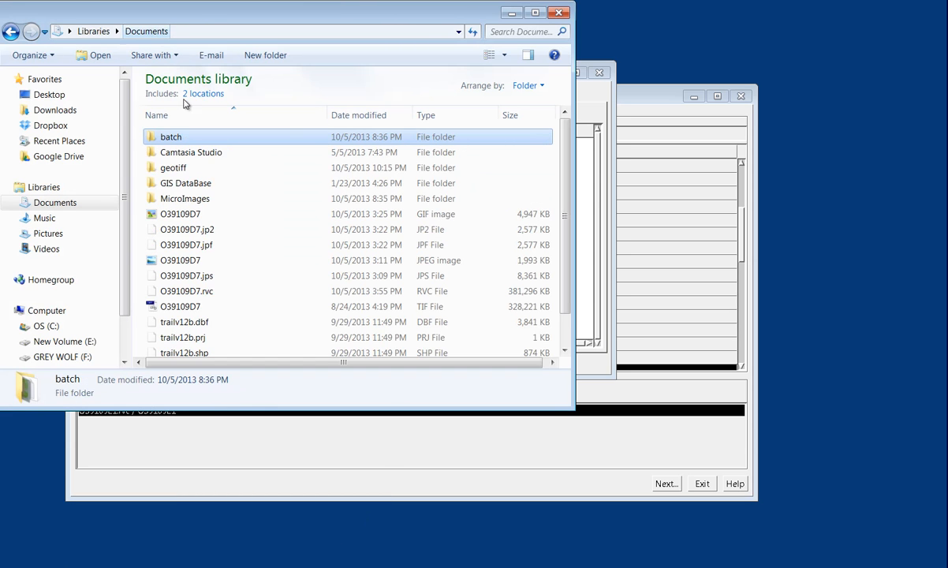
Open the geotiff folder and pick out the exported O39109E1.tfw world file.
double_click(174, 168)
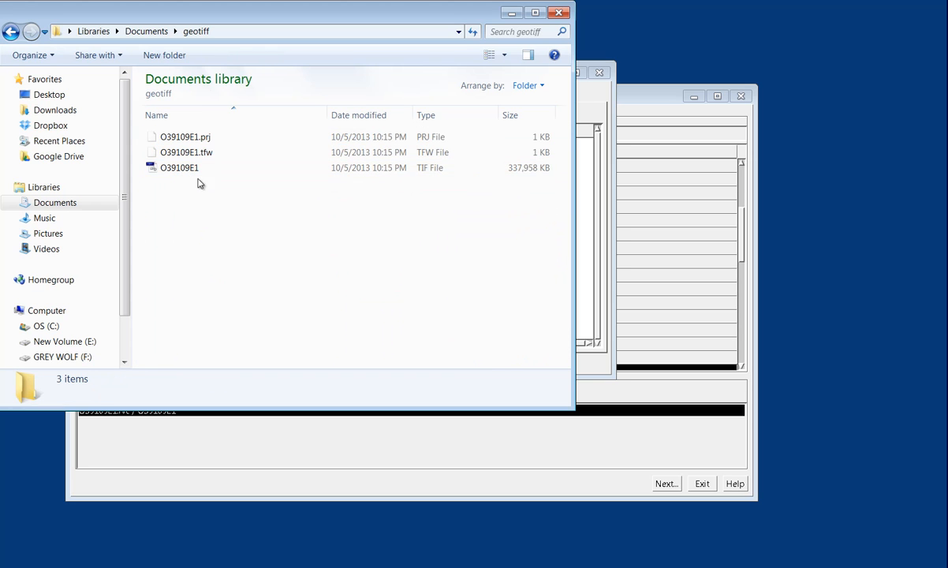
click(180, 167)
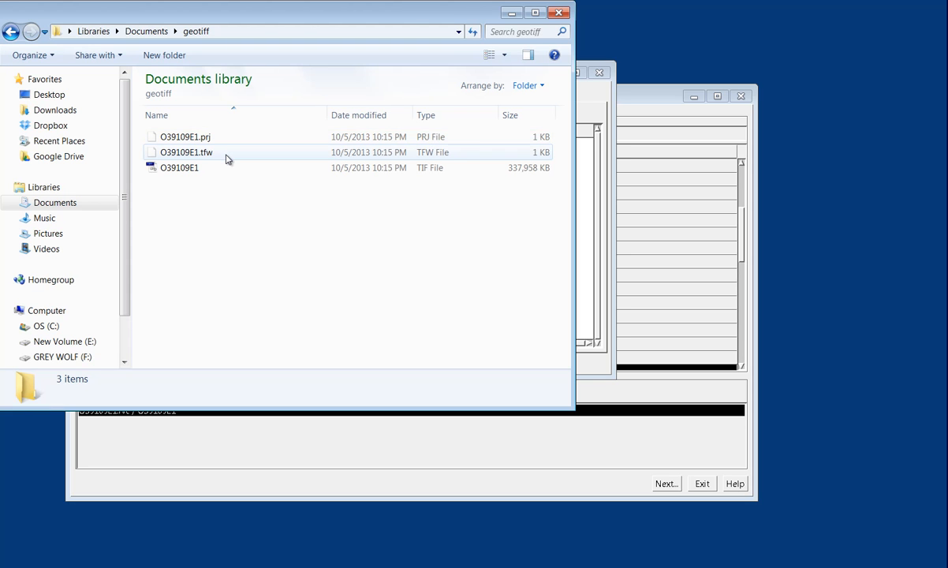
mouse_move(227, 167)
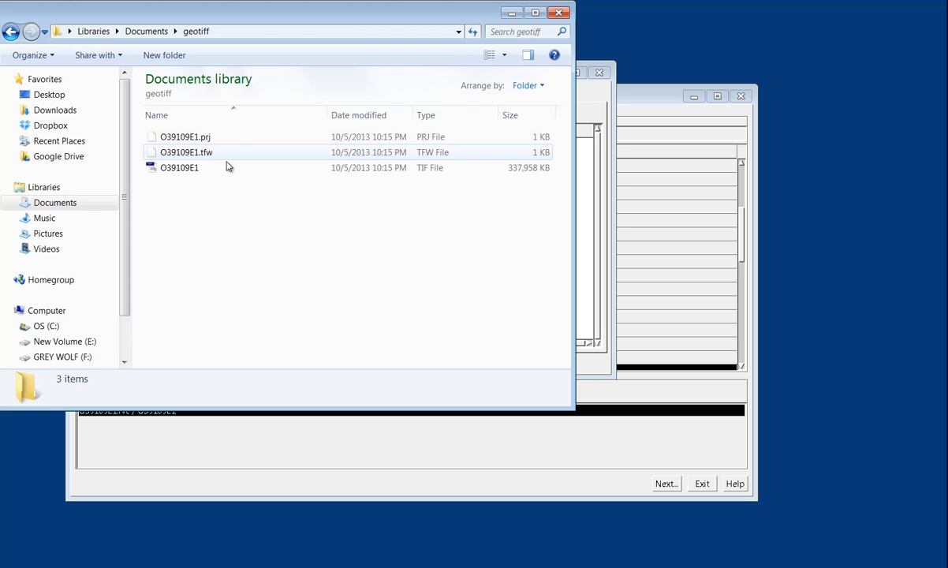